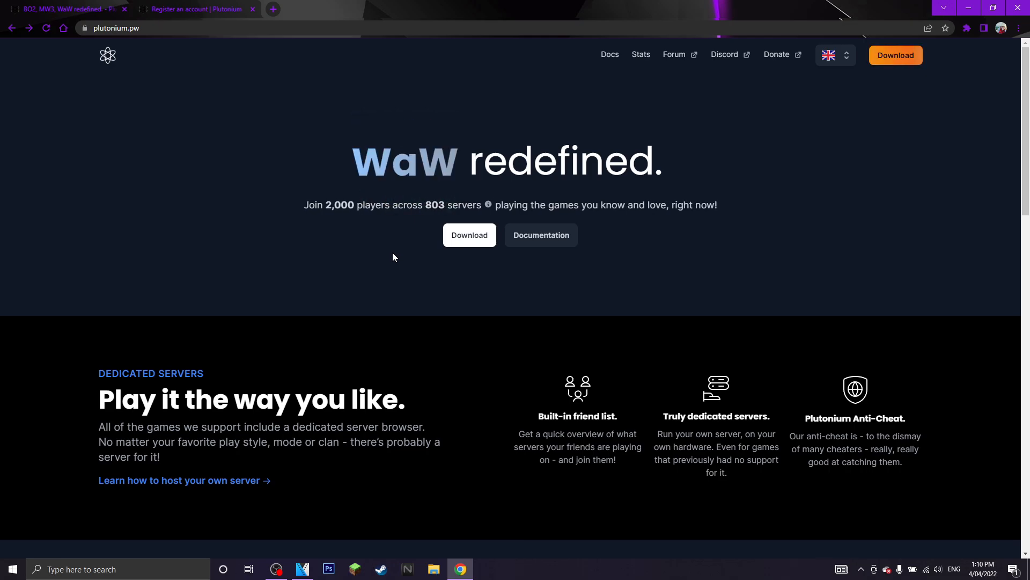
{"action": "mouse_move", "coordinate": [651, 385]}
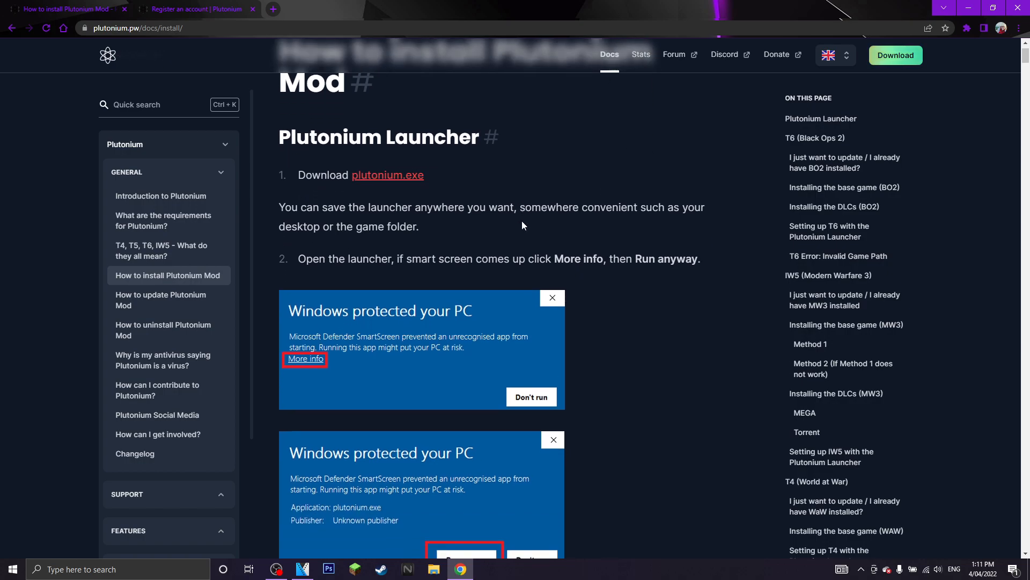
Step: Open the guide's step 3 'here' forum sign-up link in a new tab
{"action": "scroll", "scroll_direction": "down", "scroll_amount": 3}
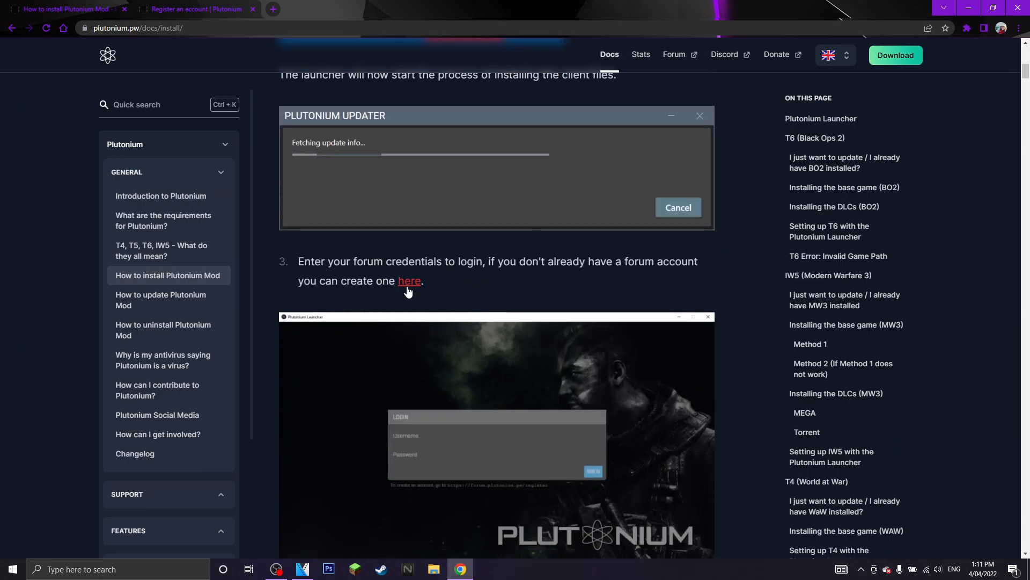
{"action": "right_click", "coordinate": [409, 281]}
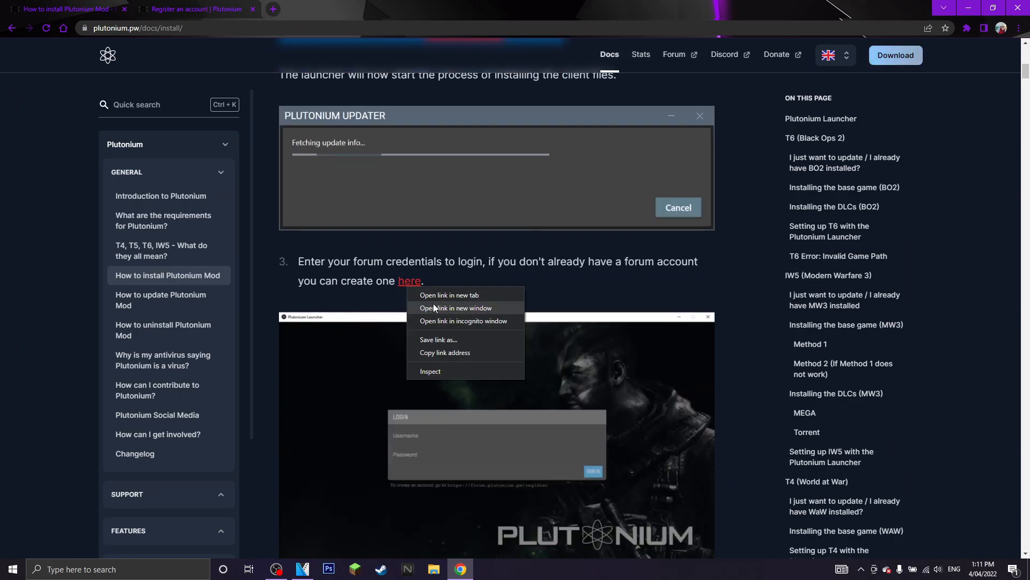
{"action": "left_click", "coordinate": [449, 295]}
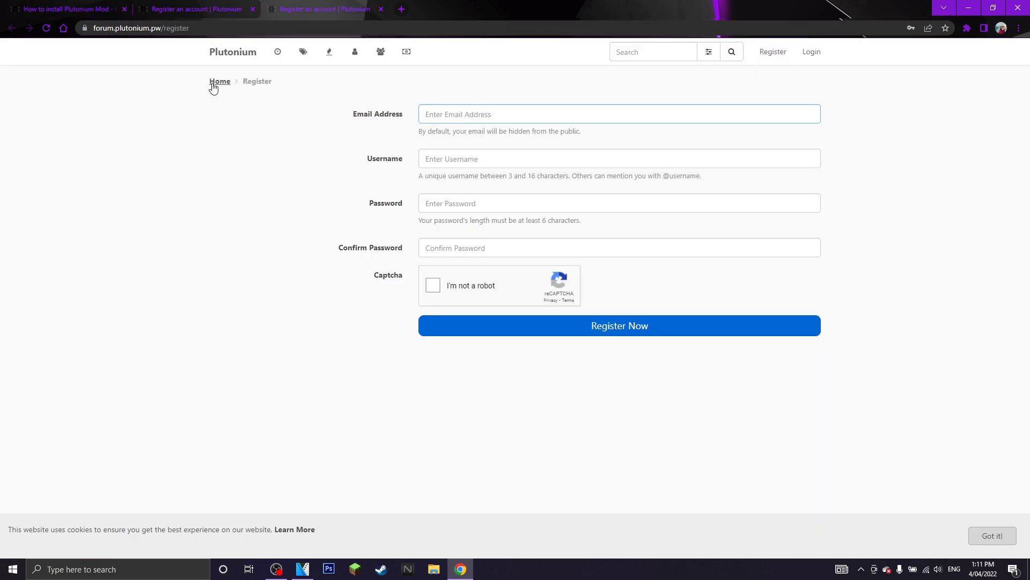
{"action": "mouse_move", "coordinate": [316, 128]}
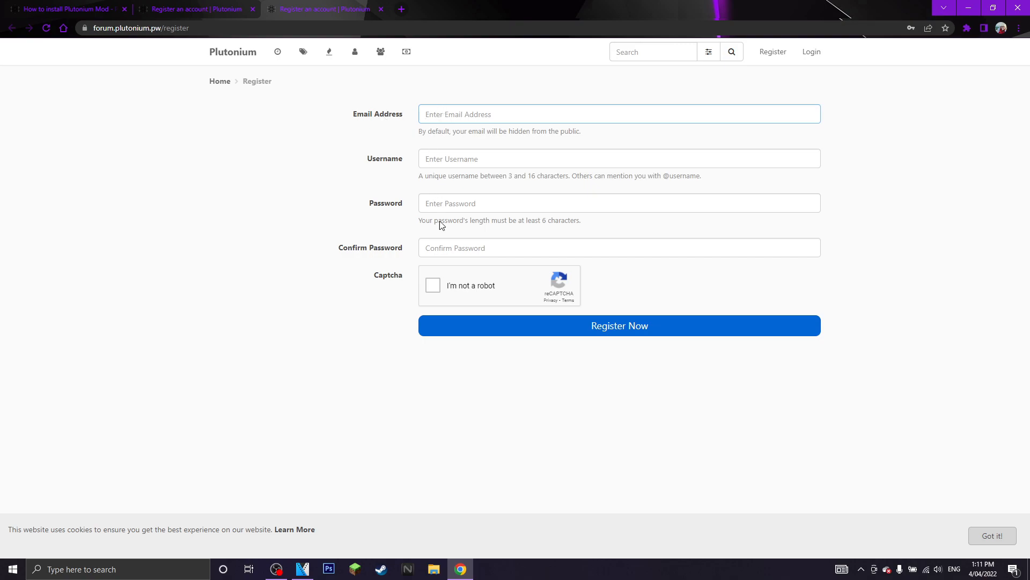
{"action": "mouse_move", "coordinate": [76, 74]}
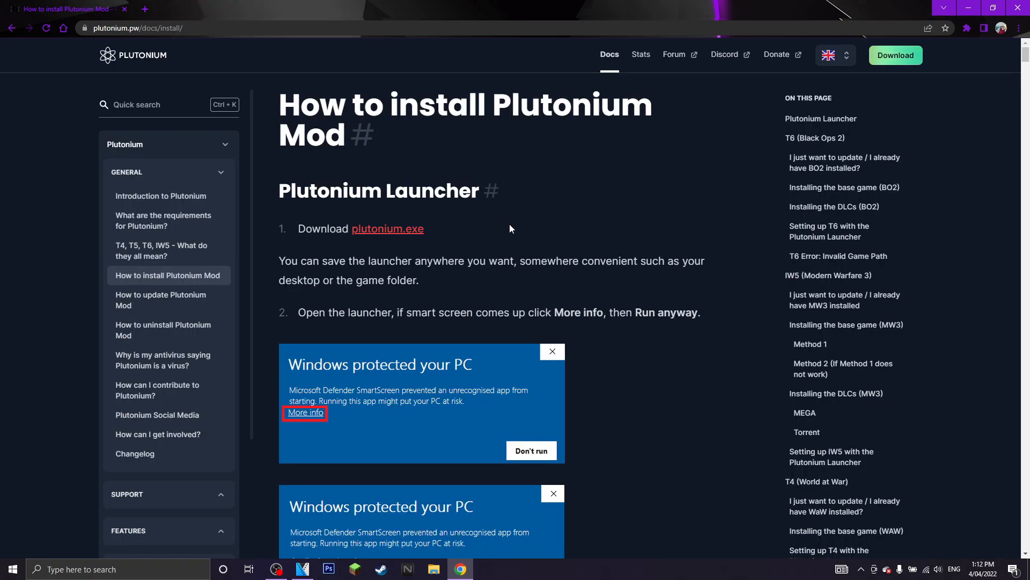
{"action": "mouse_move", "coordinate": [380, 240]}
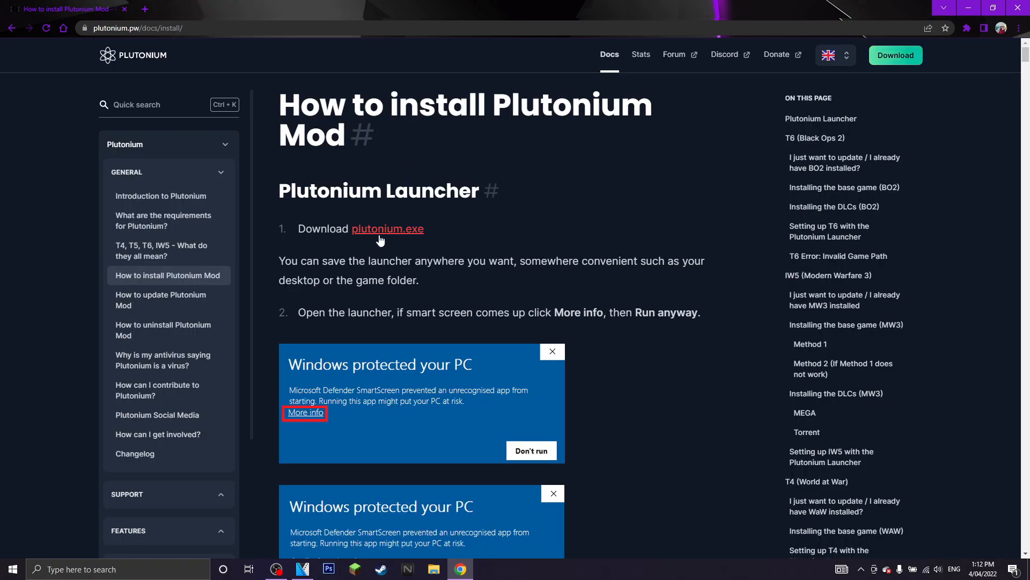
Step: Download plutonium.exe from step 1 and open the downloaded launcher
{"action": "left_click", "coordinate": [387, 228]}
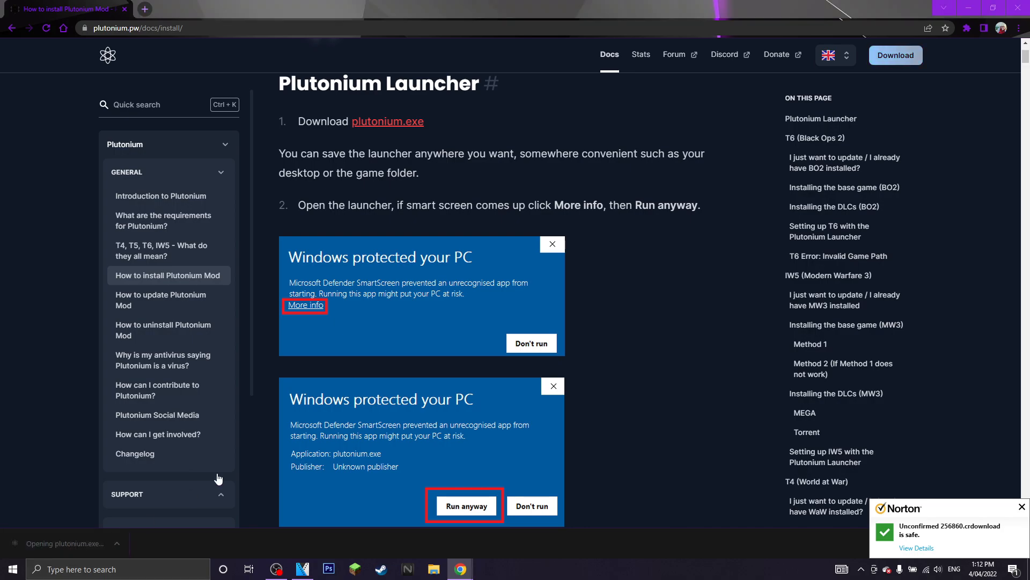
{"action": "mouse_move", "coordinate": [664, 283]}
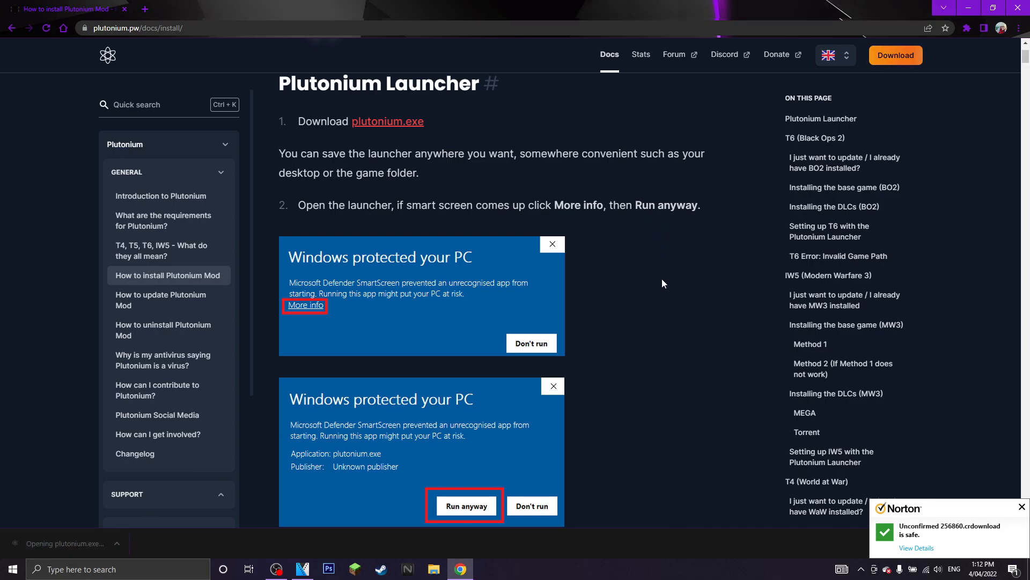
{"action": "left_click", "coordinate": [466, 505]}
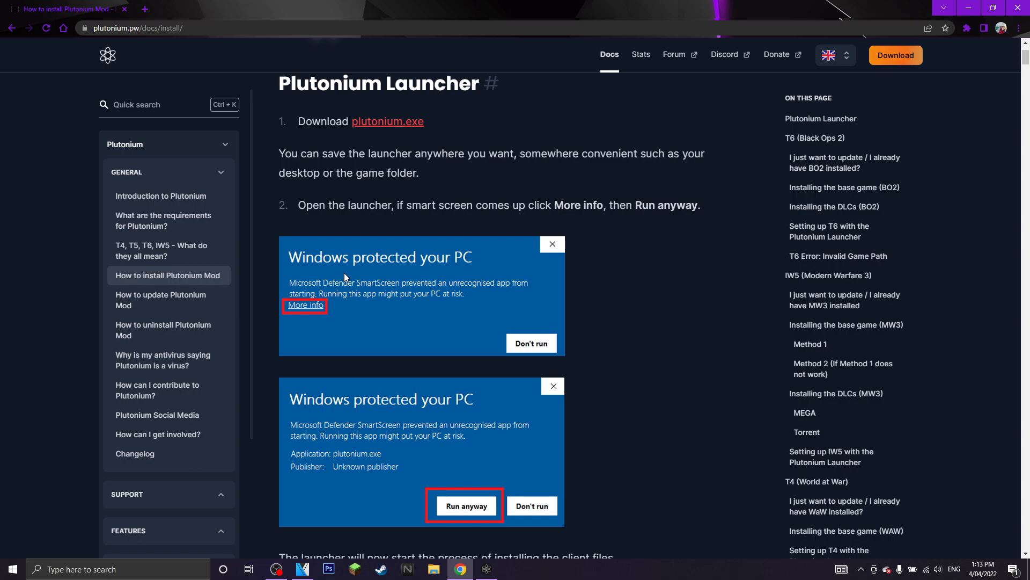
Step: Scroll the install guide down to the T6 base game section with Games folder screenshots
{"action": "scroll", "scroll_direction": "down", "scroll_amount": 3}
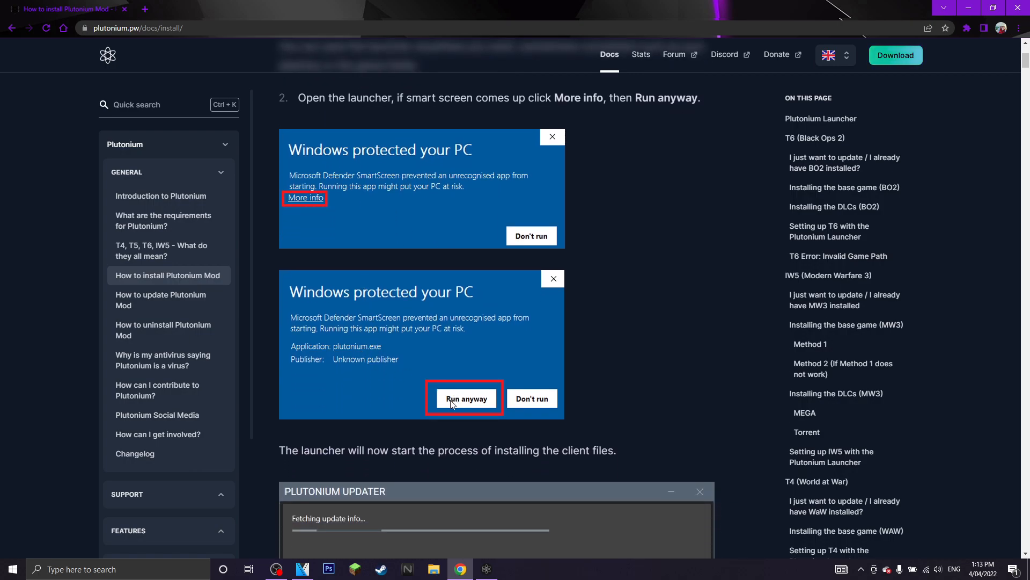
{"action": "scroll", "scroll_direction": "down", "scroll_amount": 3}
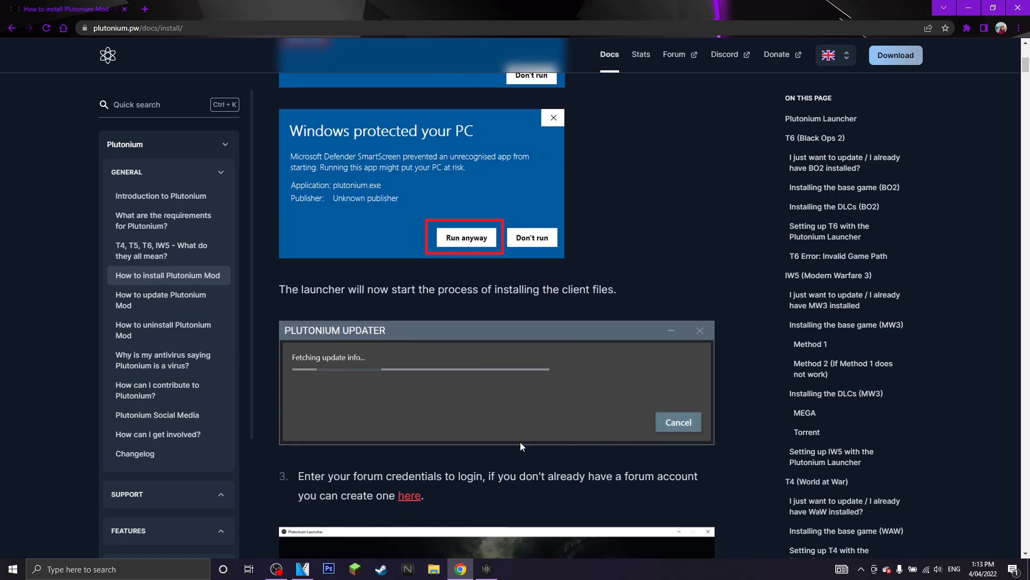
{"action": "scroll", "scroll_direction": "down", "scroll_amount": 3}
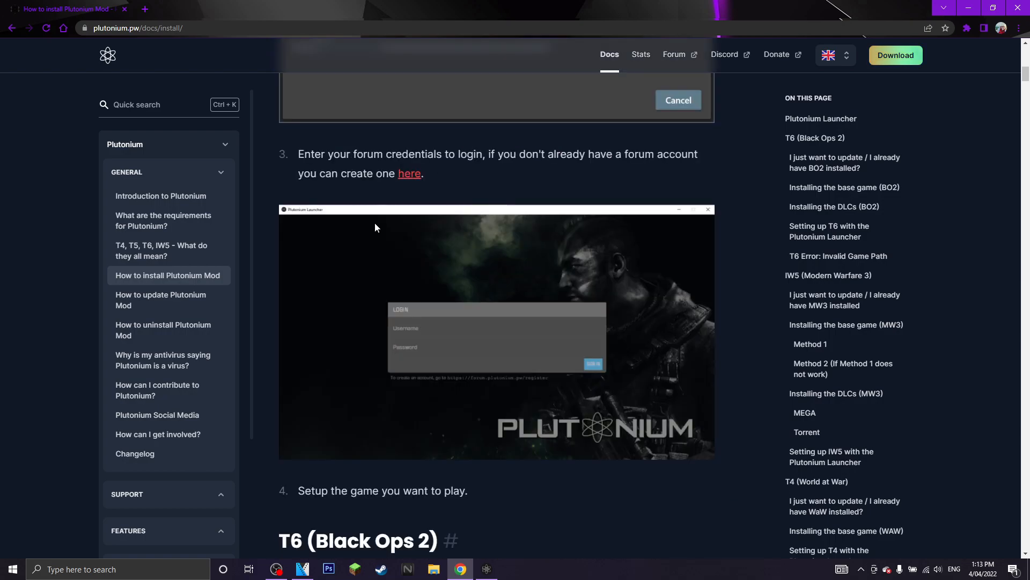
{"action": "scroll", "scroll_direction": "down", "scroll_amount": 3}
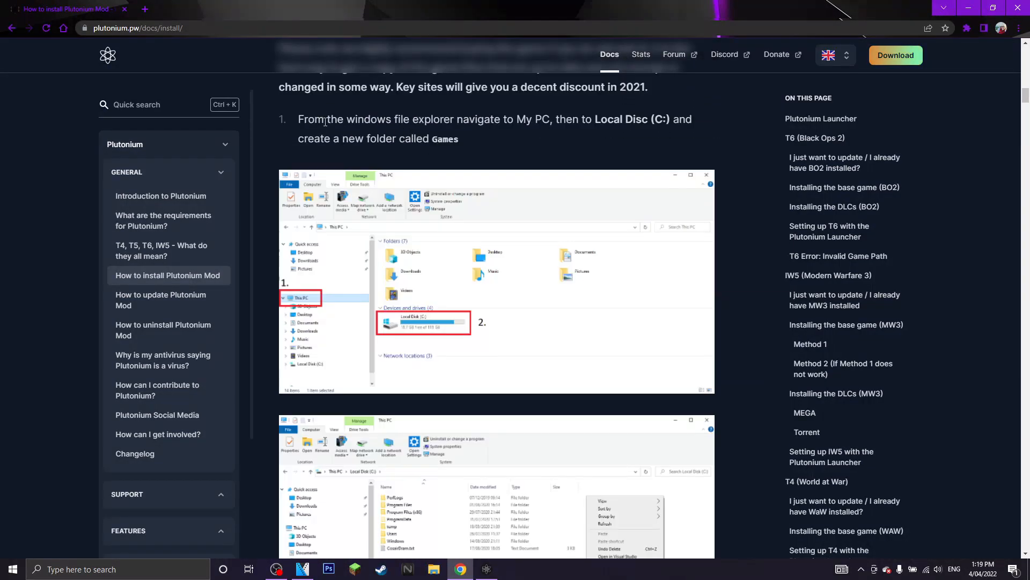
{"action": "mouse_move", "coordinate": [488, 146]}
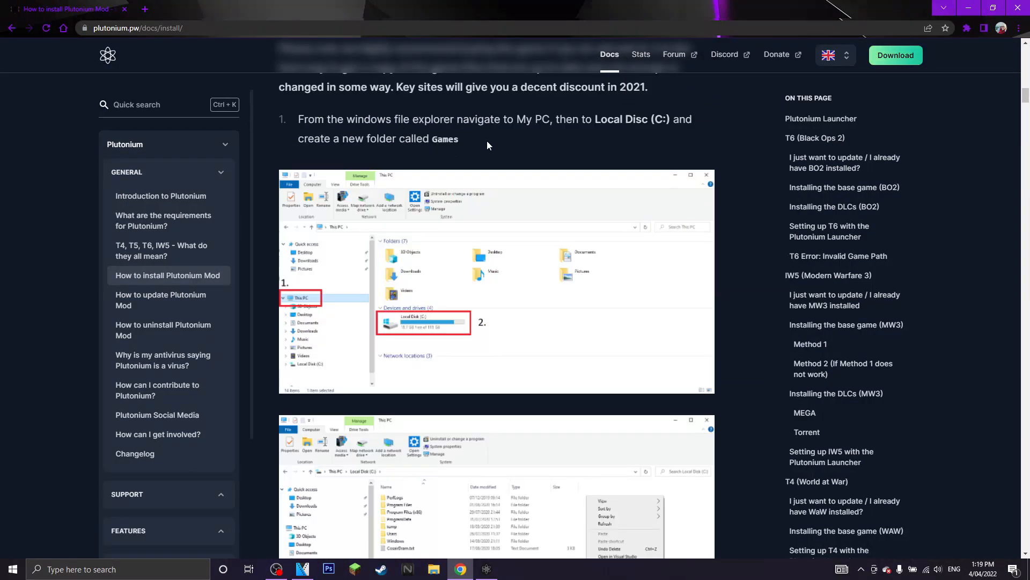
{"action": "scroll", "scroll_direction": "down", "scroll_amount": 3}
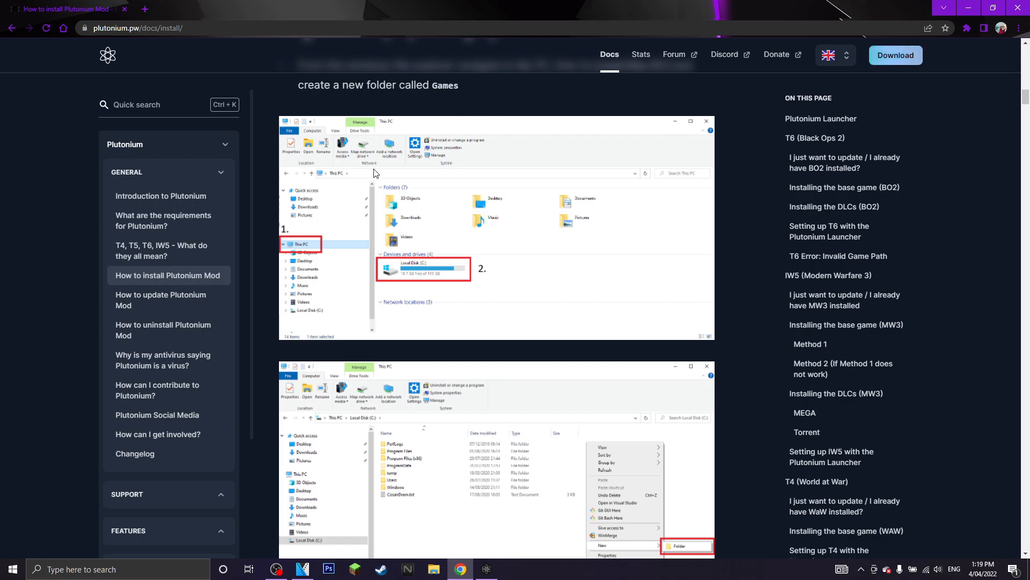
{"action": "scroll", "scroll_direction": "down", "scroll_amount": 3}
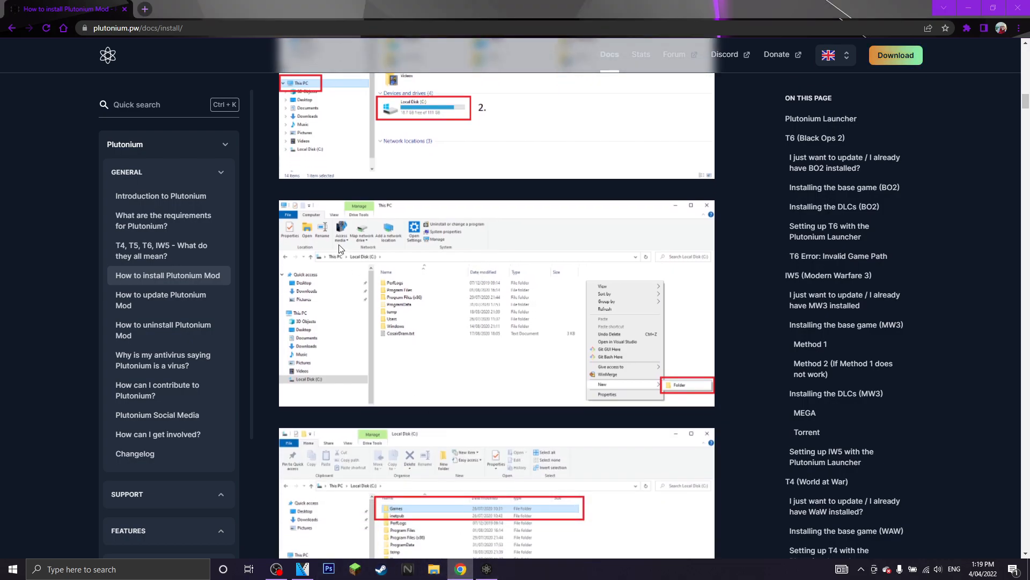
Step: Create a folder named BO2 at the root of Acer (C:), then return to the guide
{"action": "left_click", "coordinate": [433, 569]}
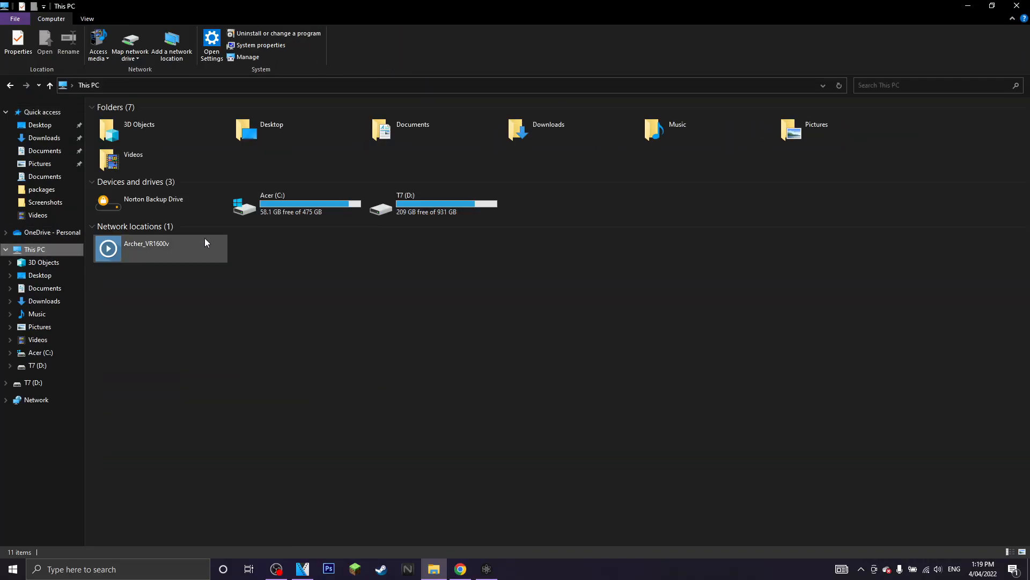
{"action": "left_click", "coordinate": [296, 204]}
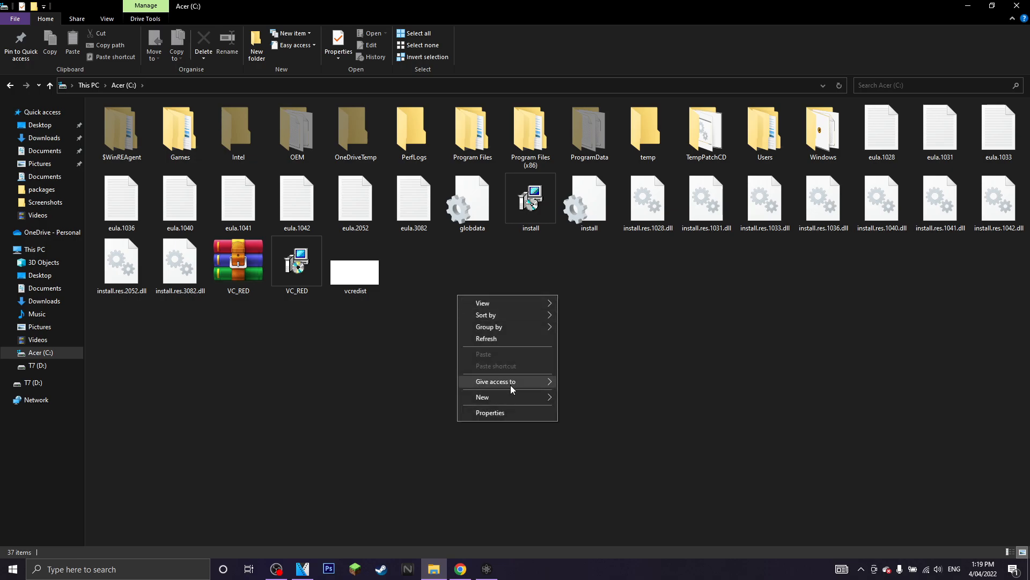
{"action": "left_click", "coordinate": [483, 397]}
{"action": "type", "text": "BO2"}
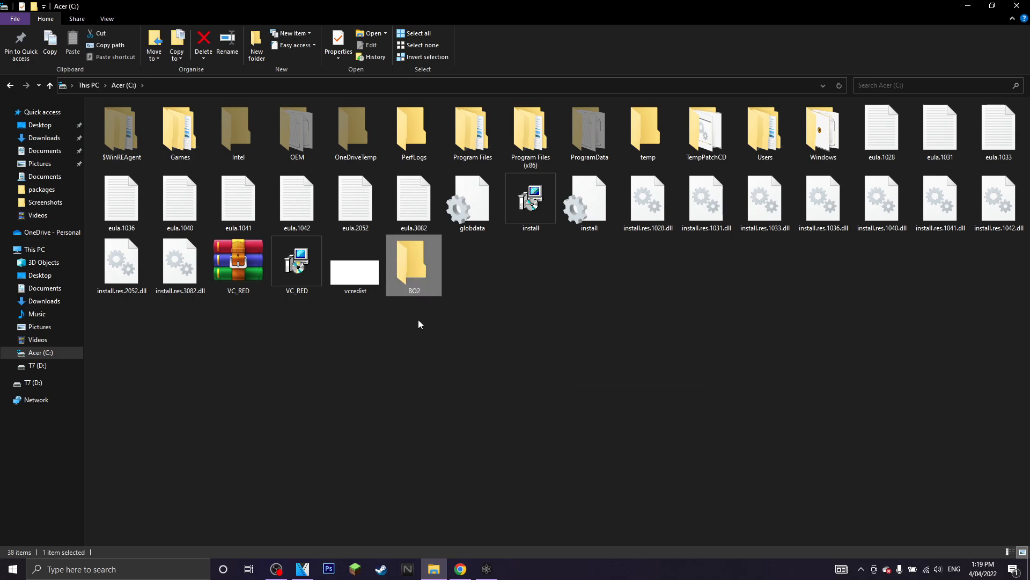
{"action": "mouse_move", "coordinate": [495, 551]}
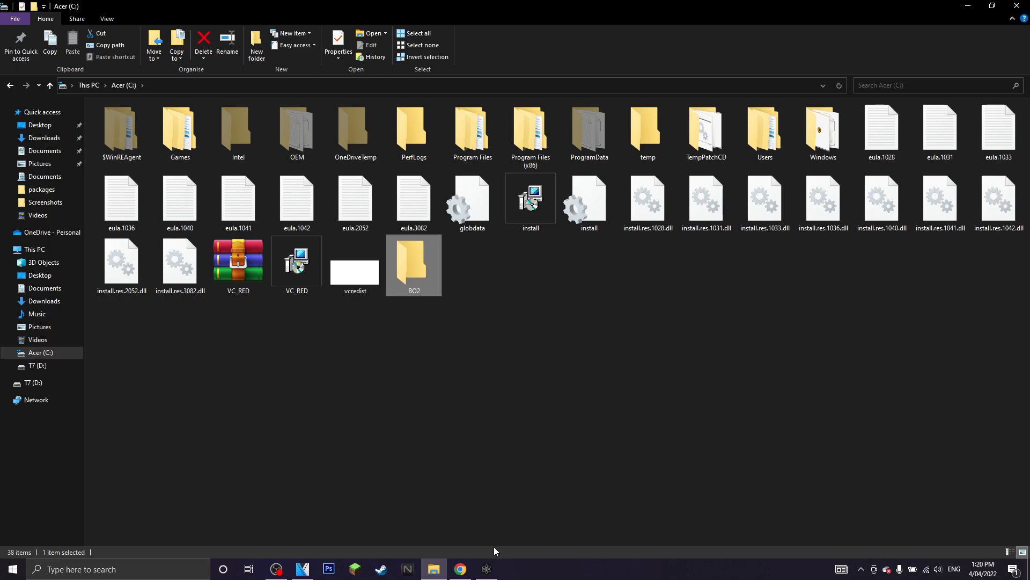
{"action": "left_click", "coordinate": [460, 568]}
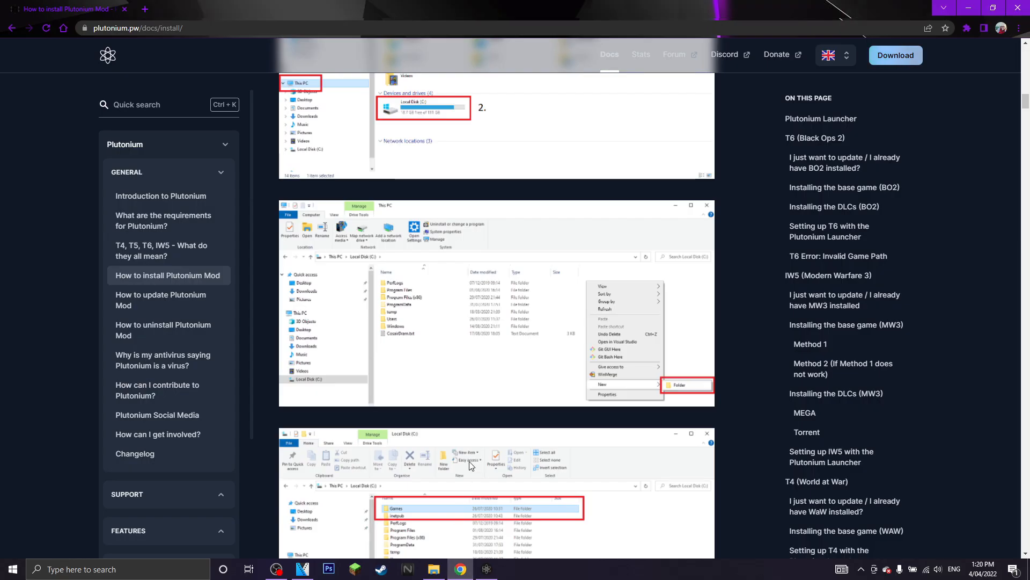
Step: Scroll the guide to step 2 with the qBittorrent FossHub link
{"action": "scroll", "scroll_direction": "down", "scroll_amount": 3}
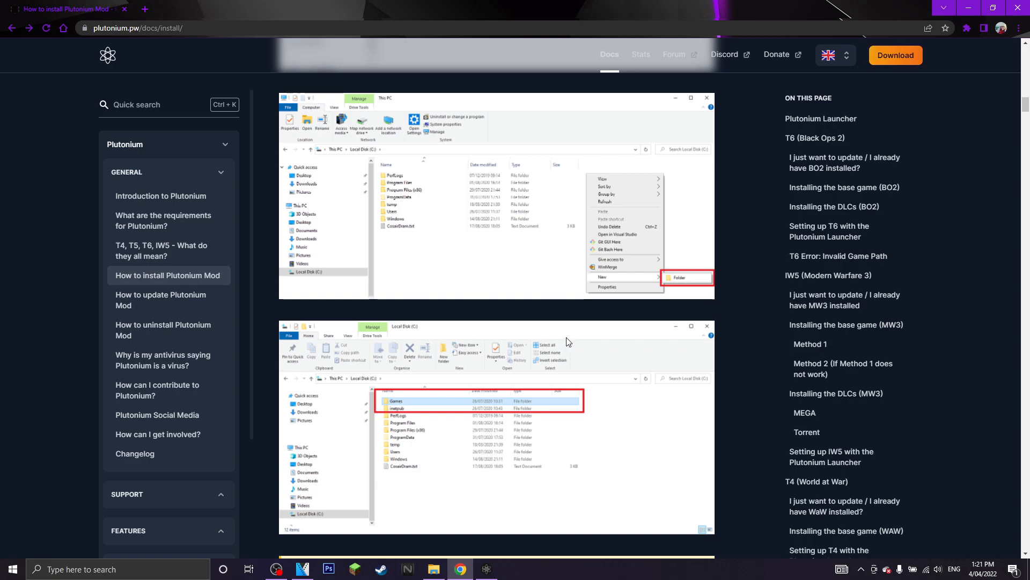
{"action": "scroll", "scroll_direction": "down", "scroll_amount": 3}
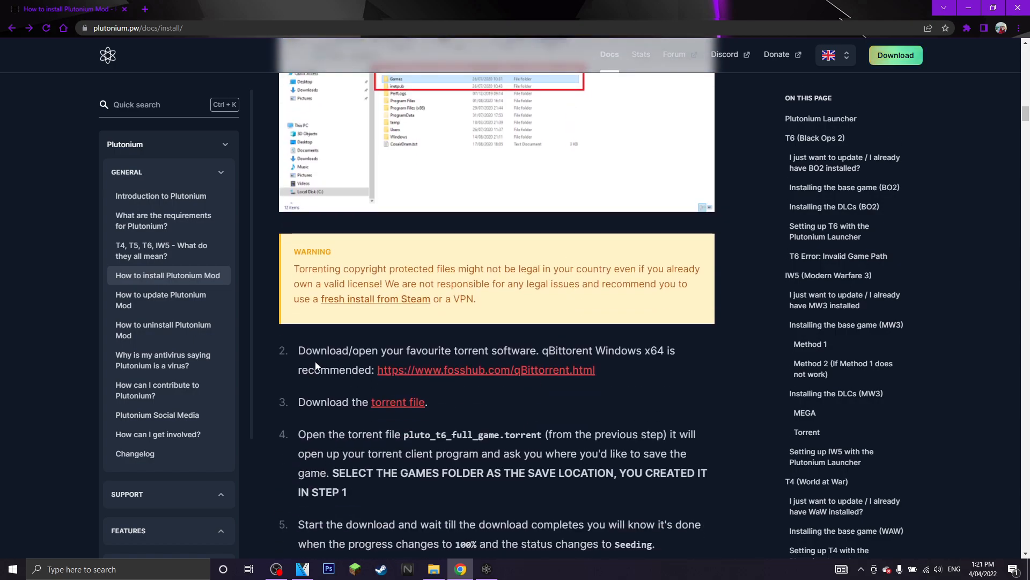
{"action": "mouse_move", "coordinate": [397, 401]}
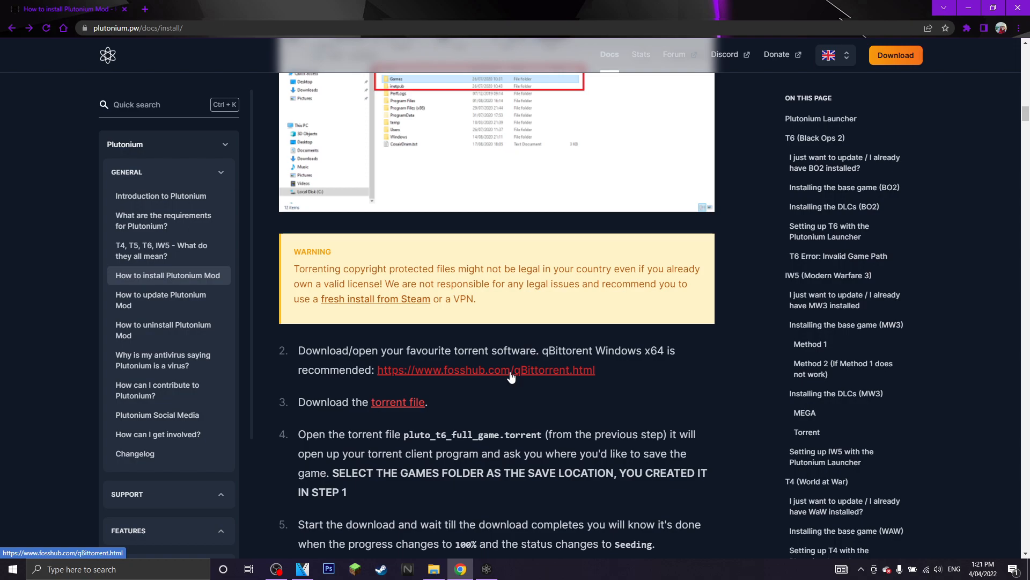
Step: Download the qBittorrent Windows x64 installer from the FossHub page
{"action": "left_click", "coordinate": [486, 369]}
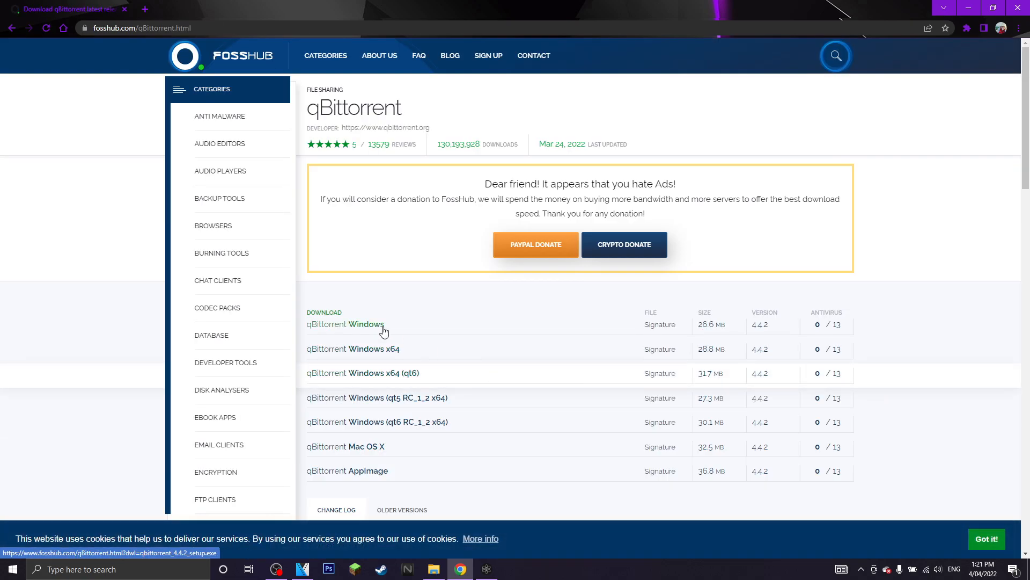
{"action": "mouse_move", "coordinate": [374, 349]}
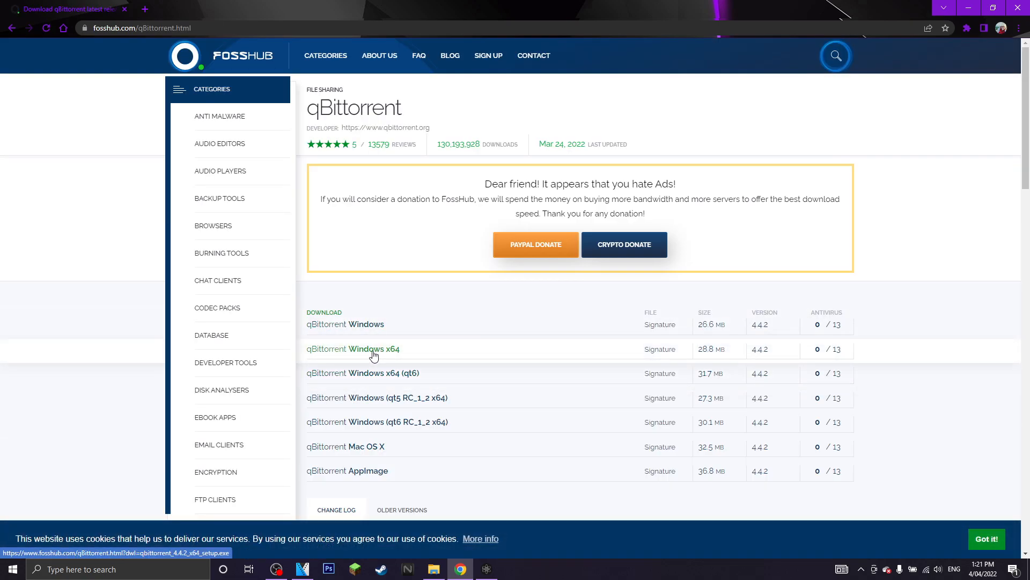
{"action": "left_click", "coordinate": [353, 349]}
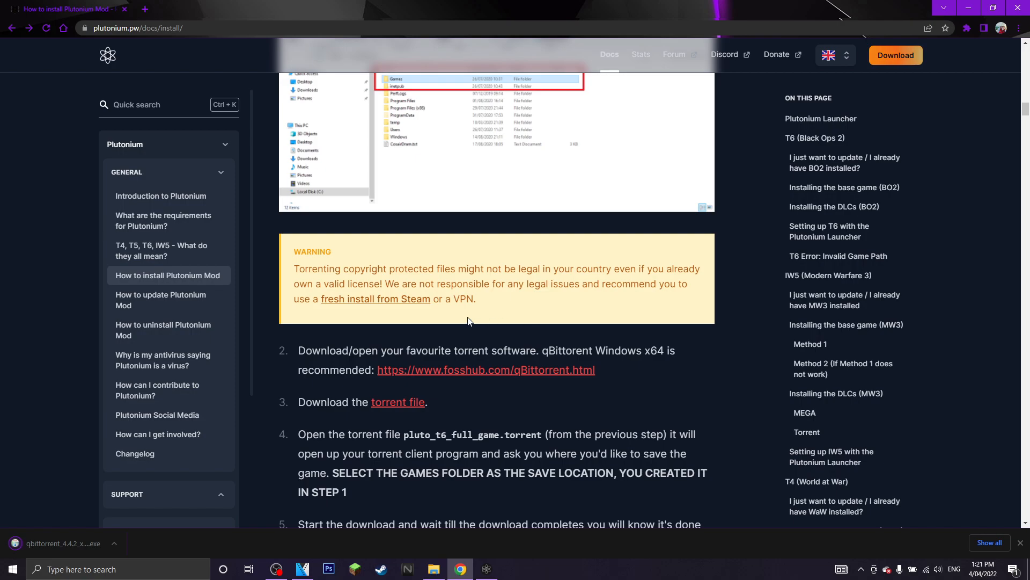
Step: Download the pluto_t6_full_game torrent file and scroll to the finished folder example
{"action": "left_click", "coordinate": [398, 402]}
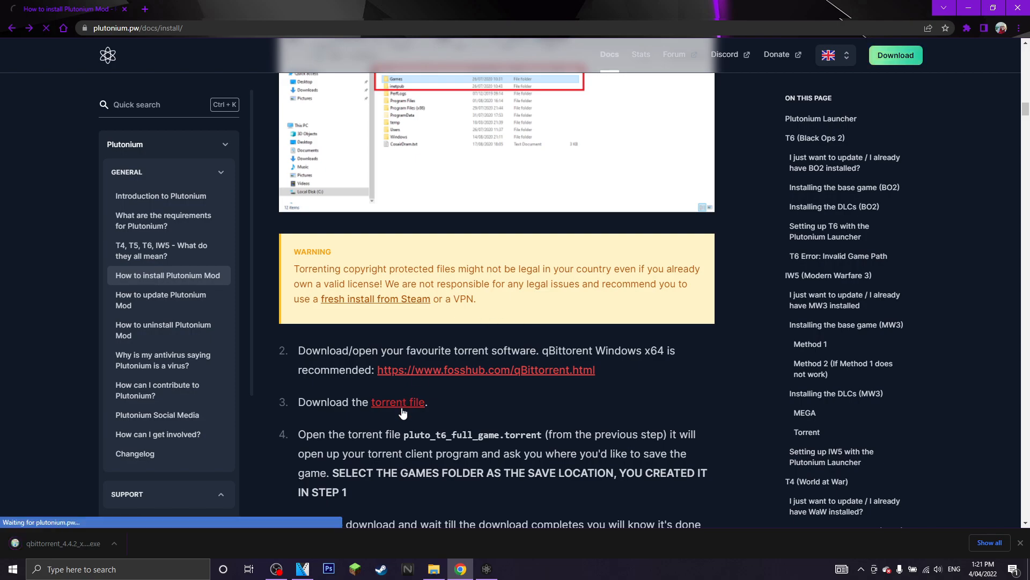
{"action": "left_click", "coordinate": [397, 401]}
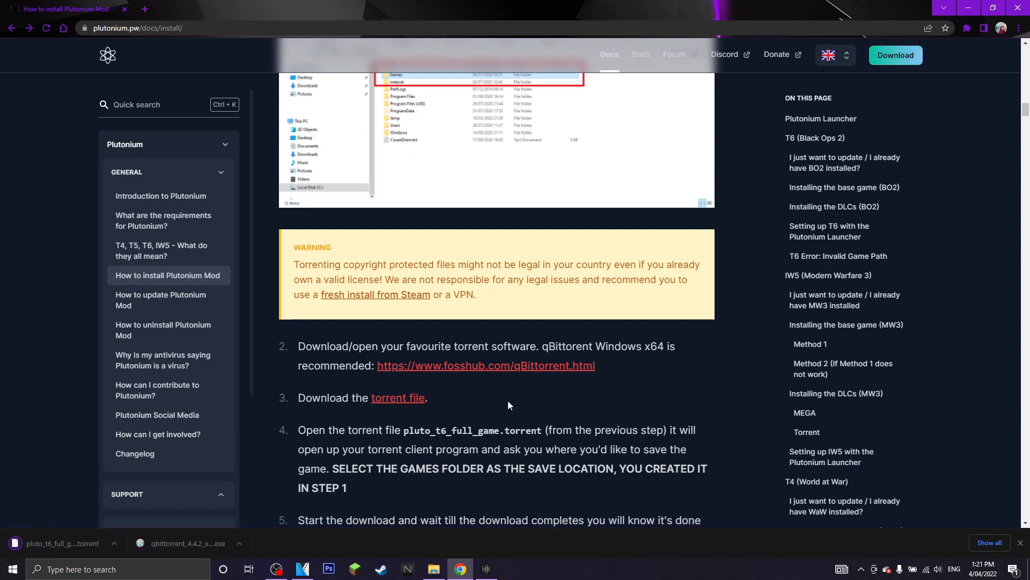
{"action": "scroll", "scroll_direction": "down", "scroll_amount": 3}
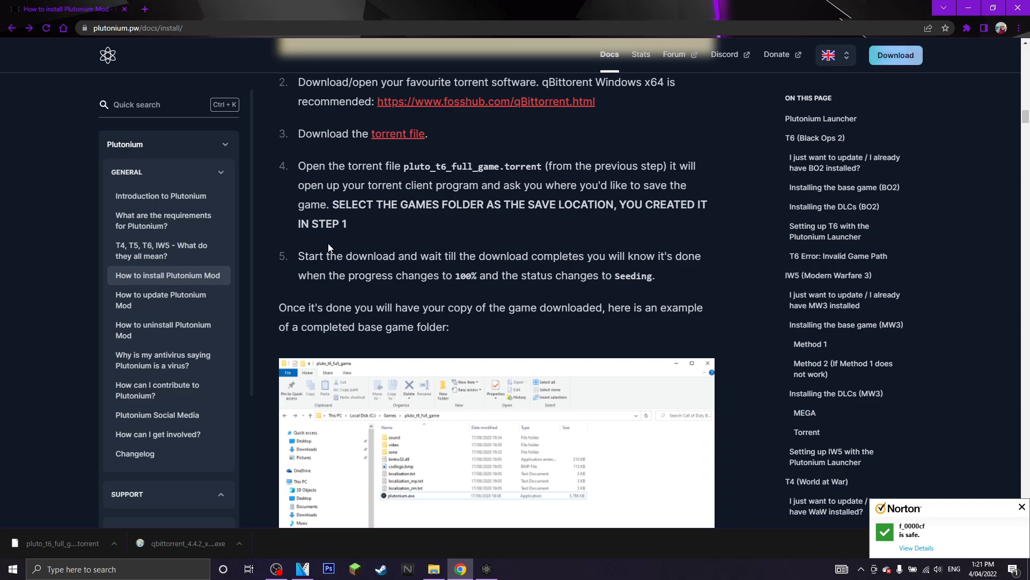
{"action": "scroll", "scroll_direction": "down", "scroll_amount": 3}
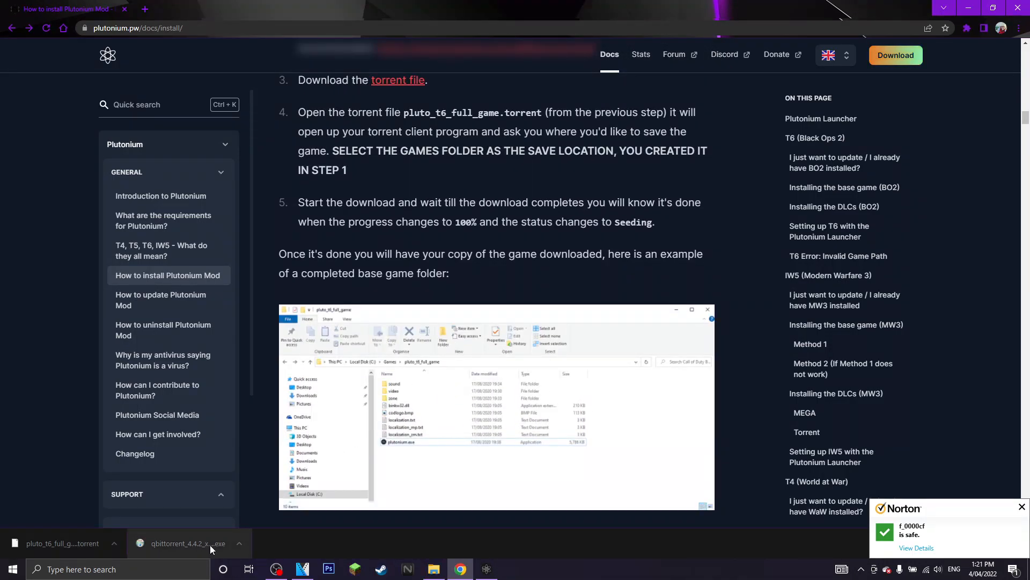
Step: Install qBittorrent 4.4.2 x64 with defaults, launch it, and accept the legal notice
{"action": "left_click", "coordinate": [188, 542]}
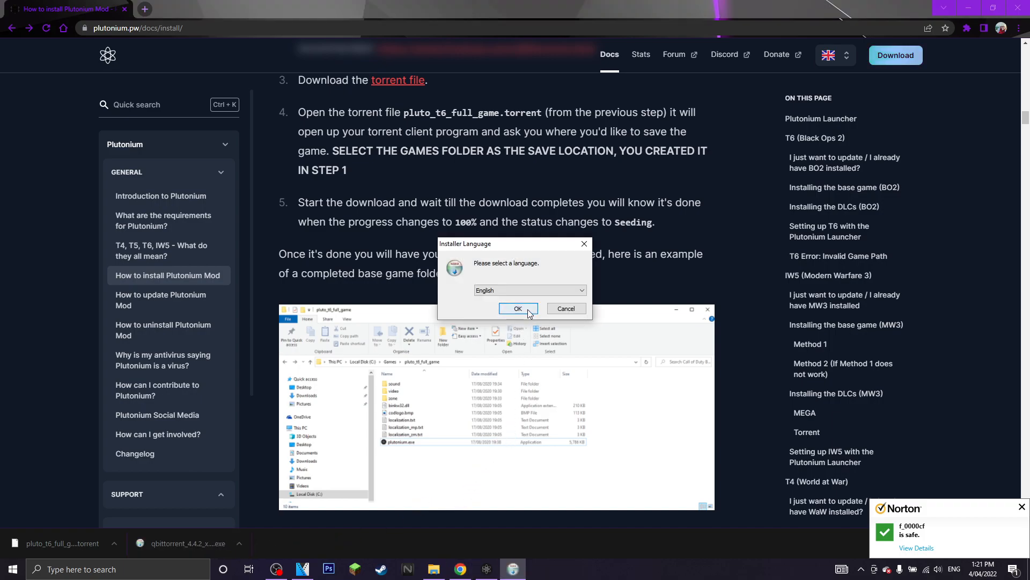
{"action": "left_click", "coordinate": [517, 309]}
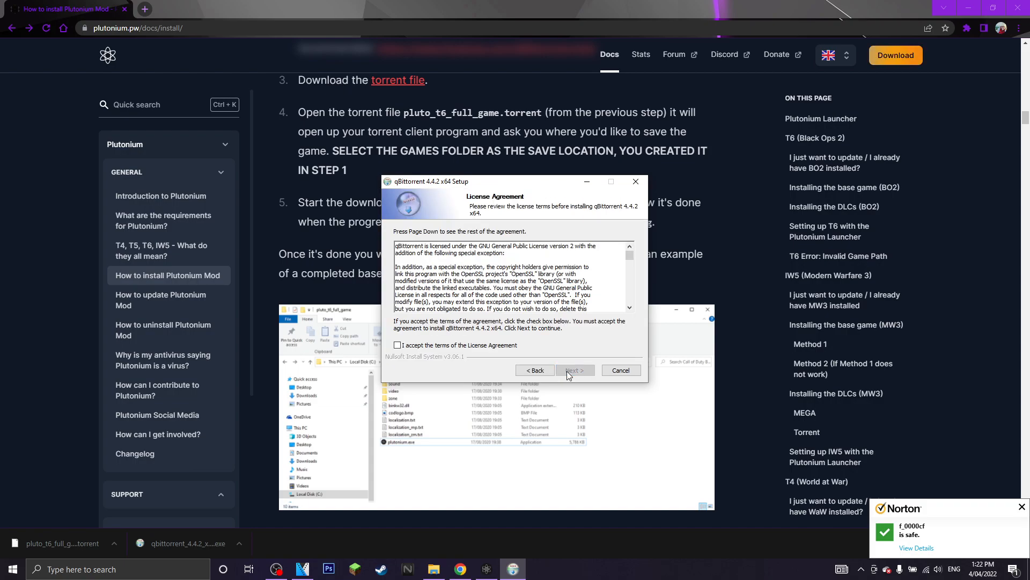
{"action": "left_click", "coordinate": [573, 370]}
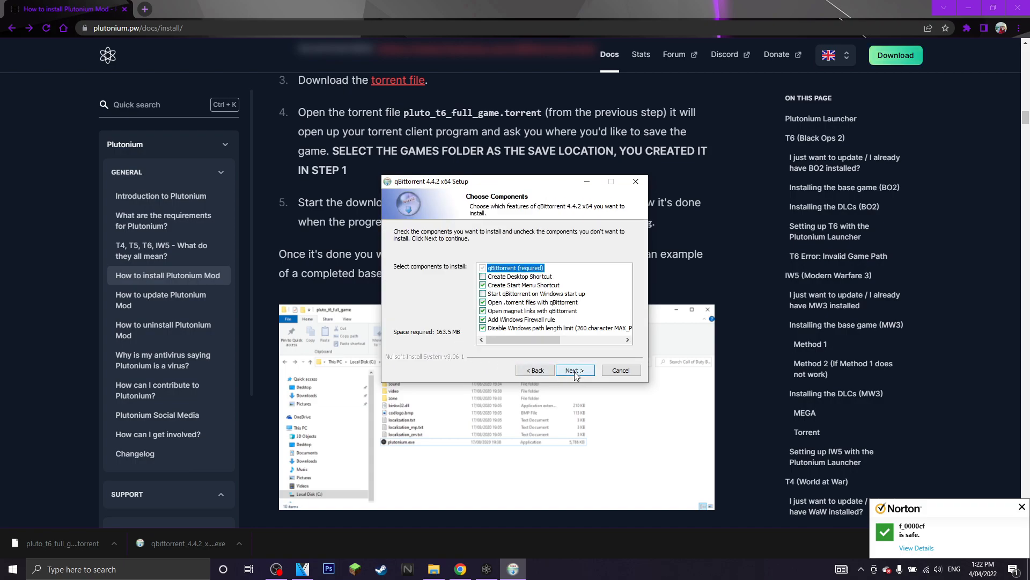
{"action": "left_click", "coordinate": [573, 369]}
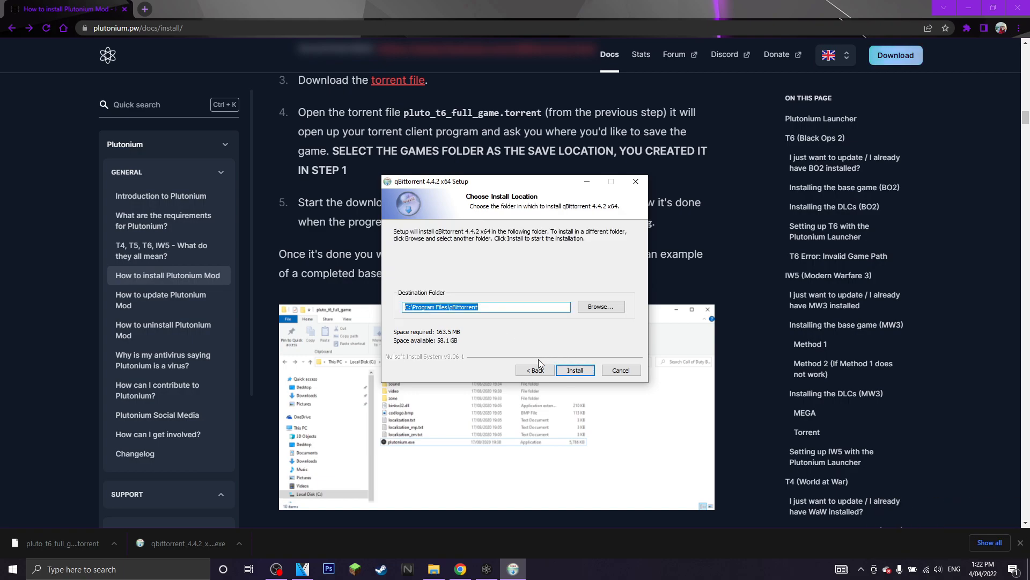
{"action": "left_click", "coordinate": [574, 370]}
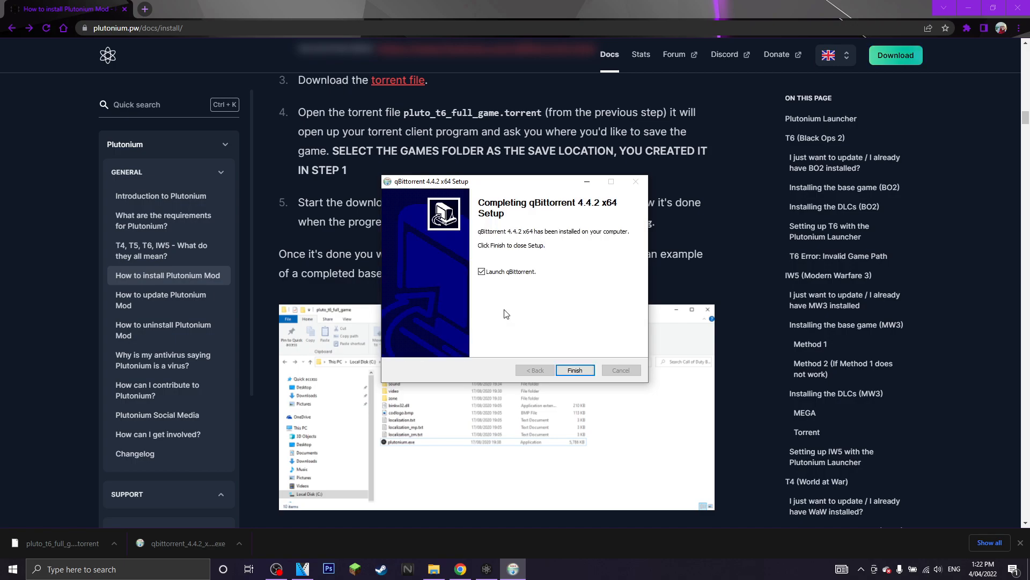
{"action": "mouse_move", "coordinate": [600, 359]}
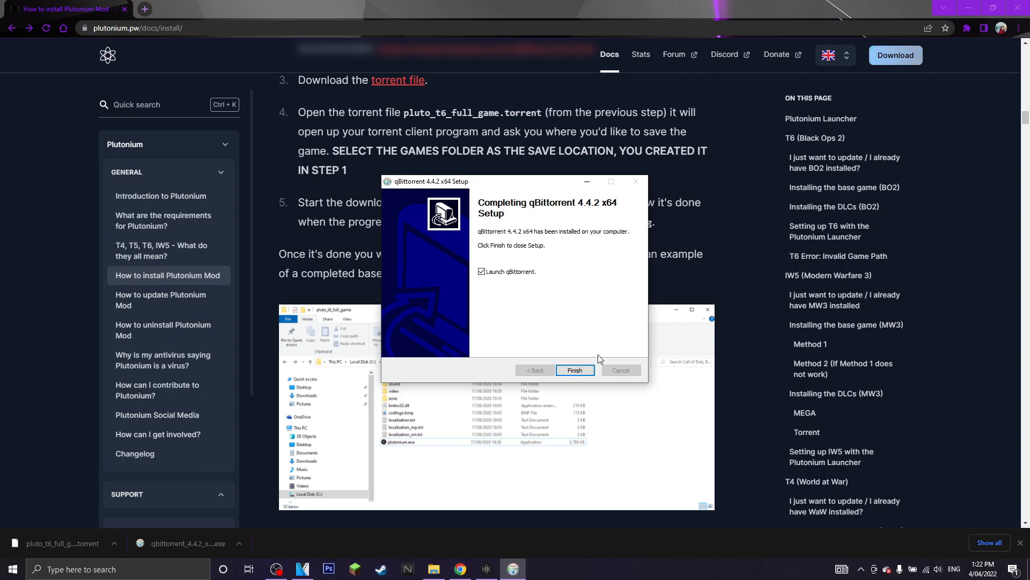
{"action": "left_click", "coordinate": [573, 370]}
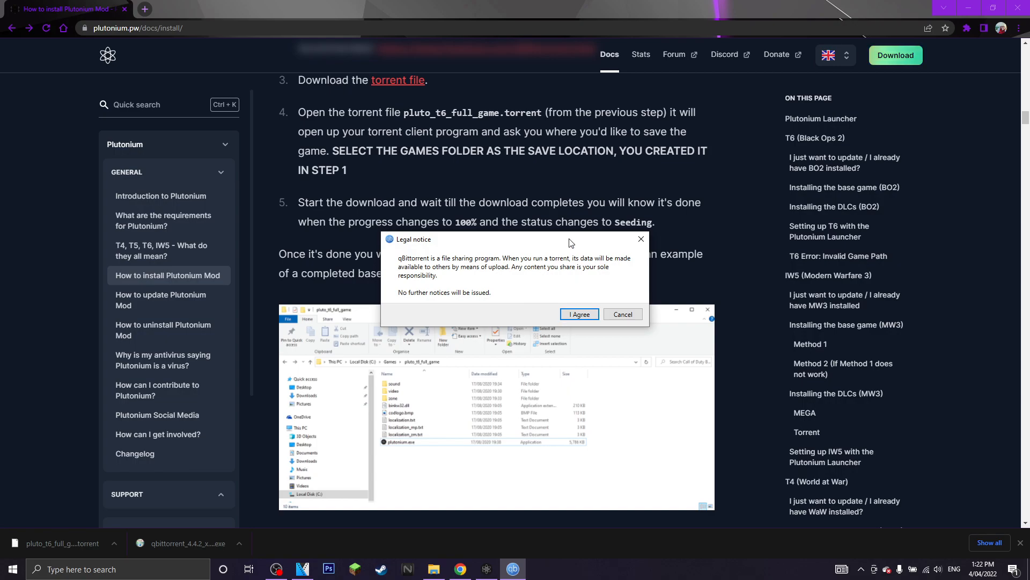
{"action": "left_click", "coordinate": [577, 315]}
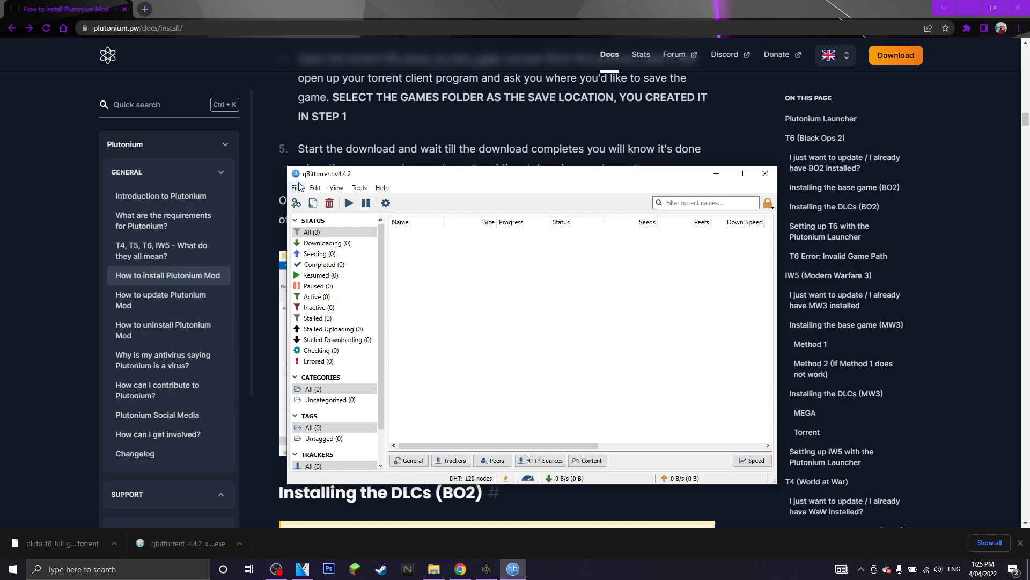
Step: Open the pluto_t6_full_game torrent with C:\BO2 as its save location
{"action": "left_click", "coordinate": [296, 202]}
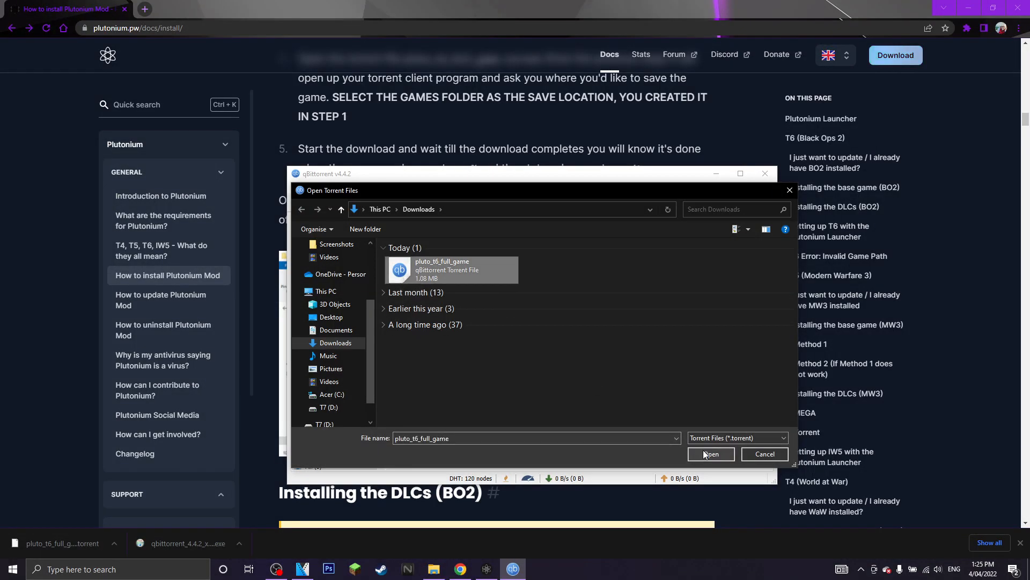
{"action": "left_click", "coordinate": [710, 453]}
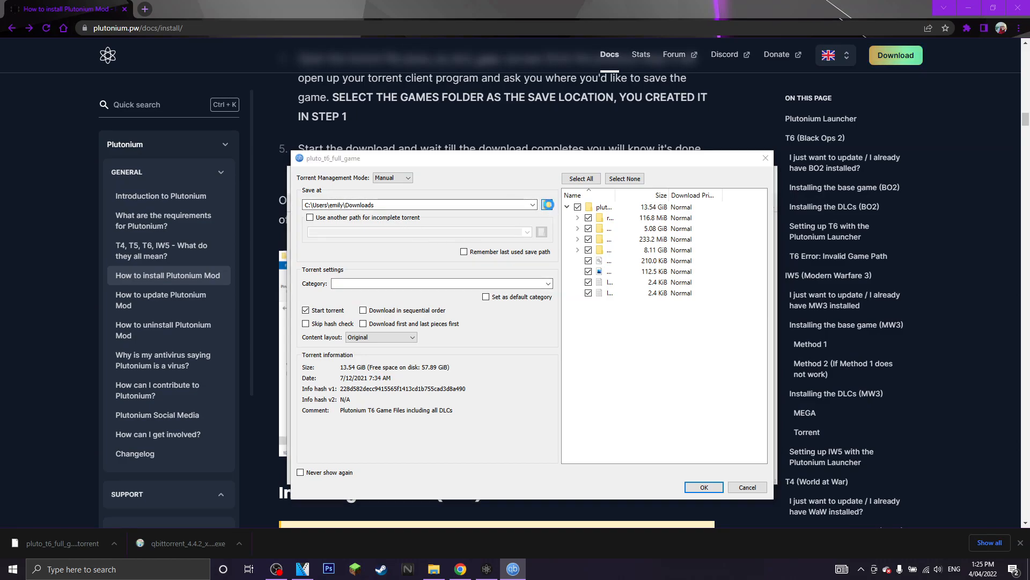
{"action": "left_click", "coordinate": [547, 205]}
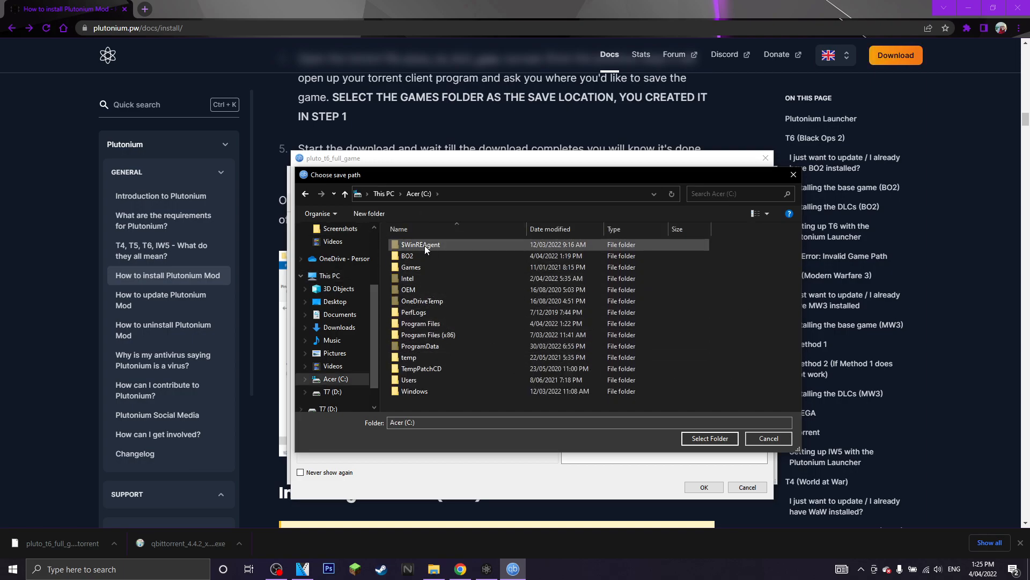
{"action": "mouse_move", "coordinate": [421, 256]}
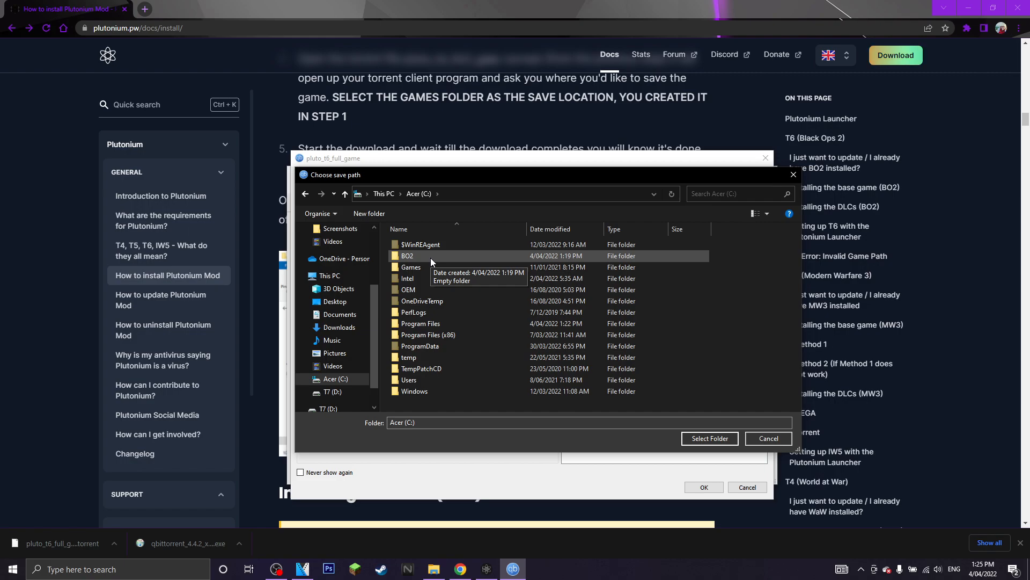
{"action": "left_click", "coordinate": [709, 439]}
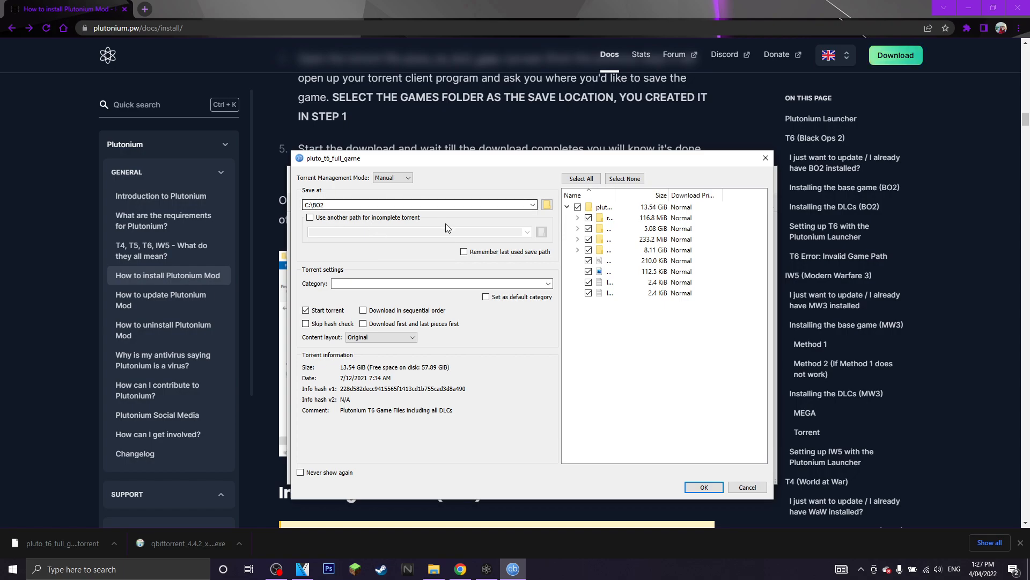
Step: Start the game torrent, then delete it from qBittorrent once it reaches 100%
{"action": "left_click", "coordinate": [702, 487]}
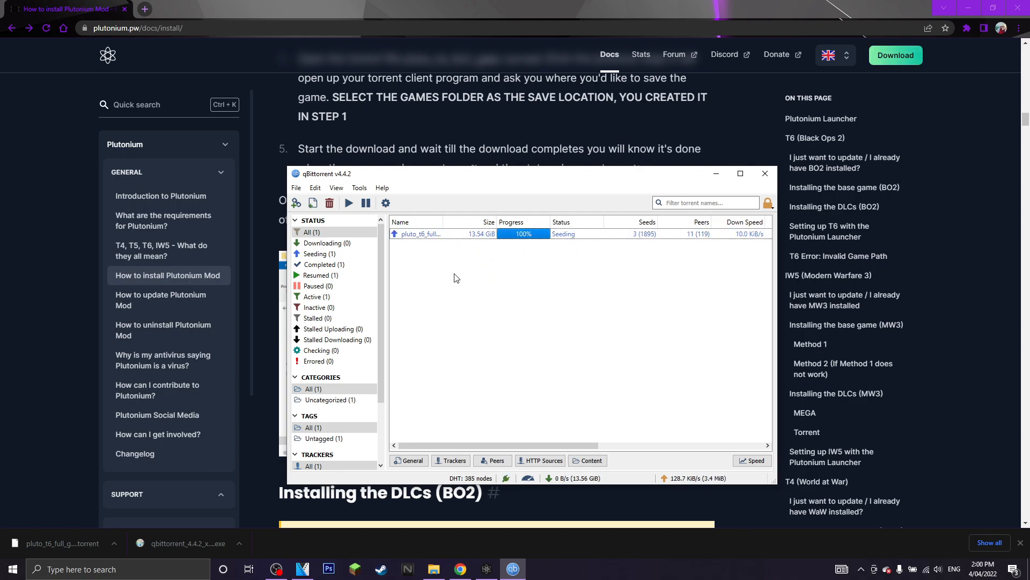
{"action": "right_click", "coordinate": [421, 233]}
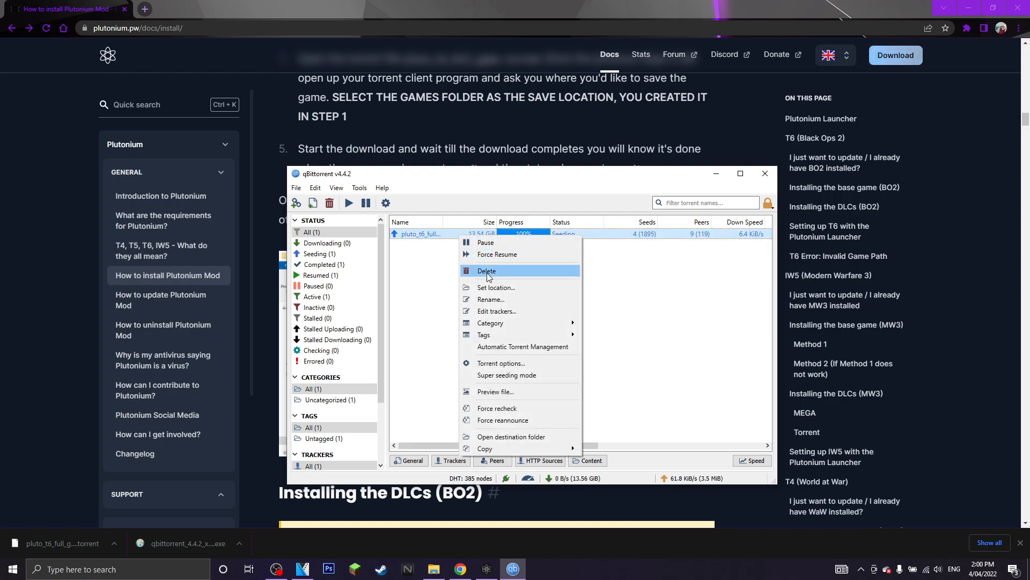
{"action": "left_click", "coordinate": [486, 270]}
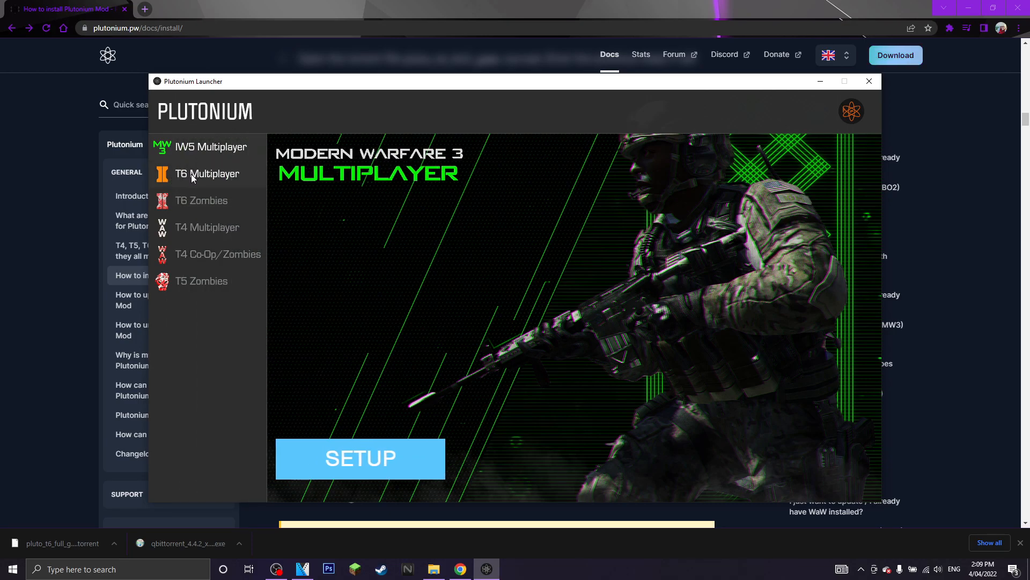
Step: Set the Black Ops II multiplayer game path to C:\BO2\pluto_t6_full_game
{"action": "left_click", "coordinate": [207, 174]}
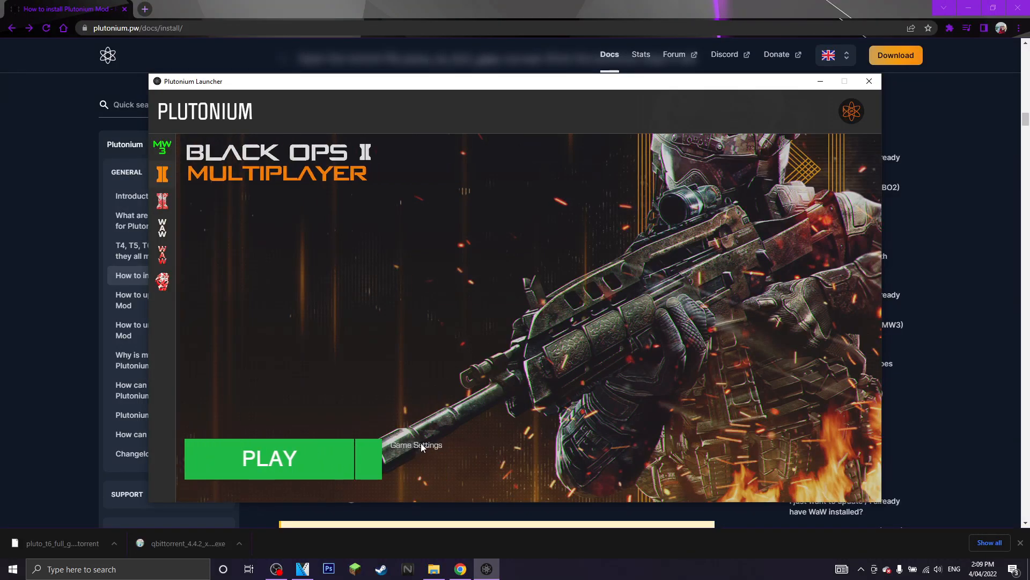
{"action": "left_click", "coordinate": [415, 457]}
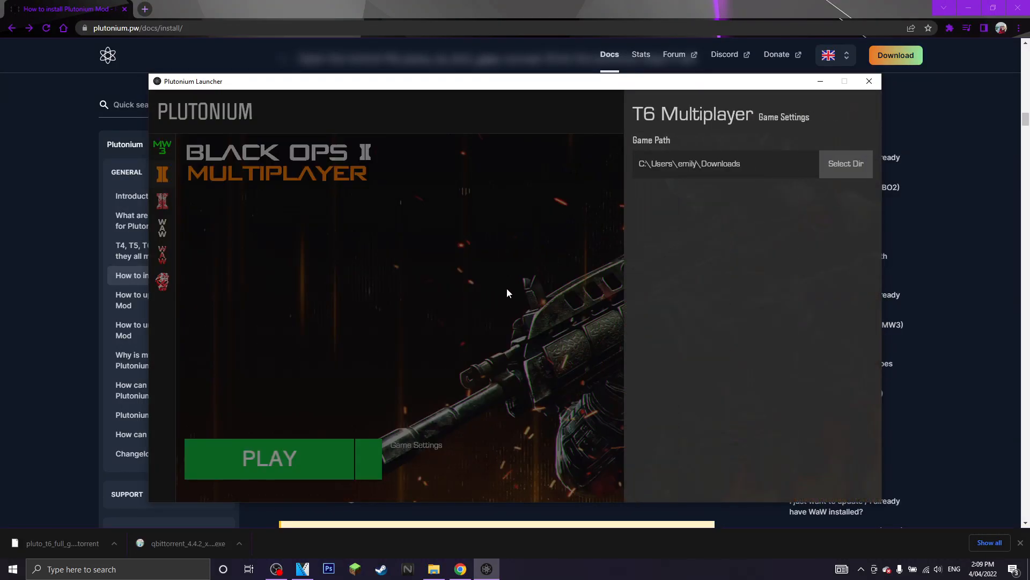
{"action": "left_click", "coordinate": [846, 163]}
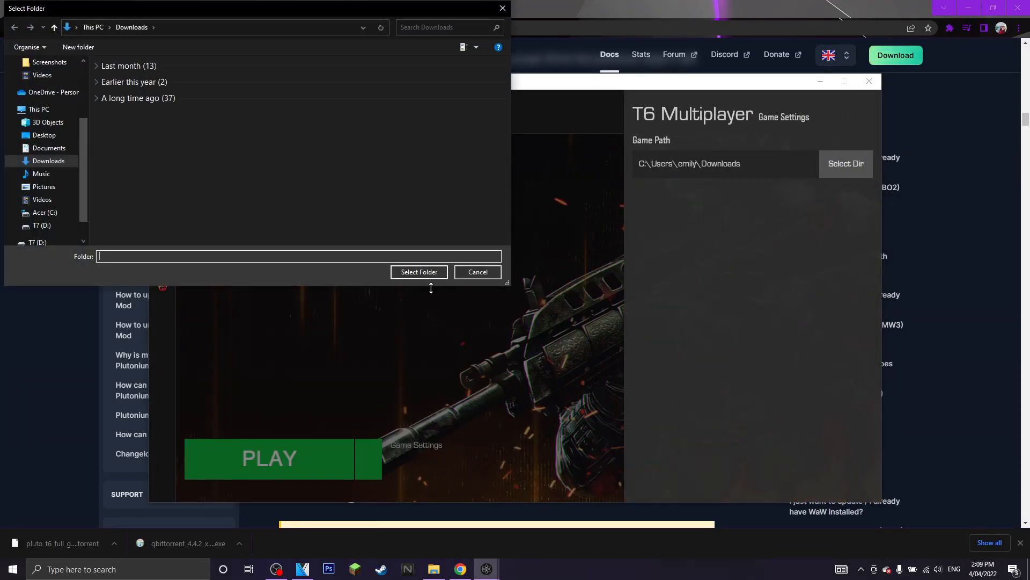
{"action": "left_click", "coordinate": [39, 109]}
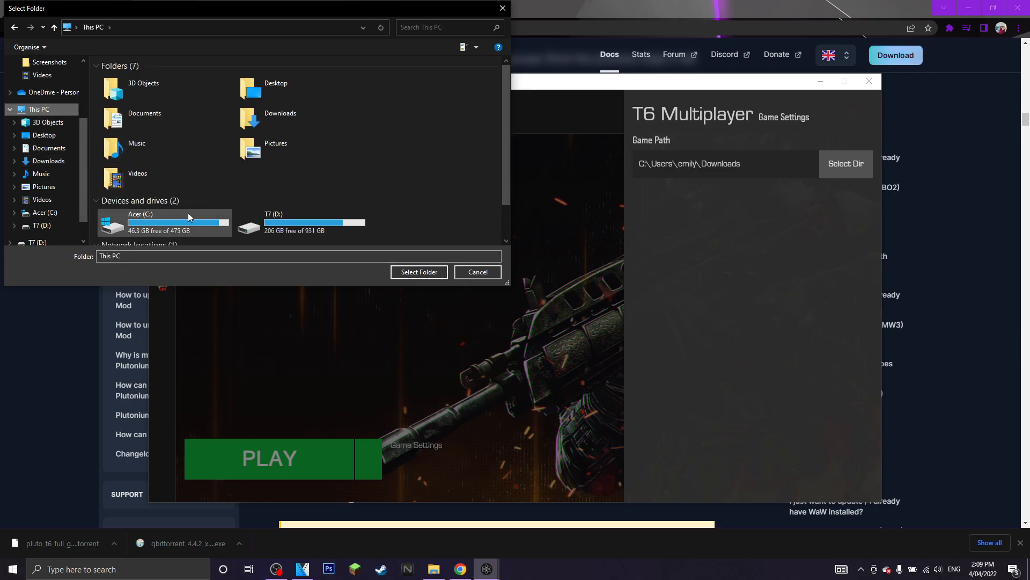
{"action": "double_click", "coordinate": [140, 222]}
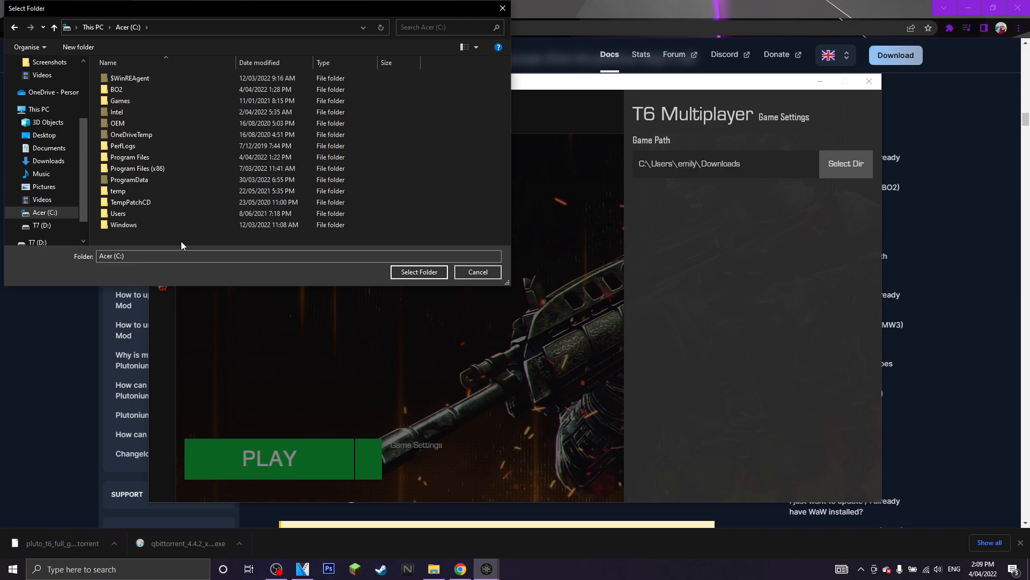
{"action": "left_click", "coordinate": [116, 90]}
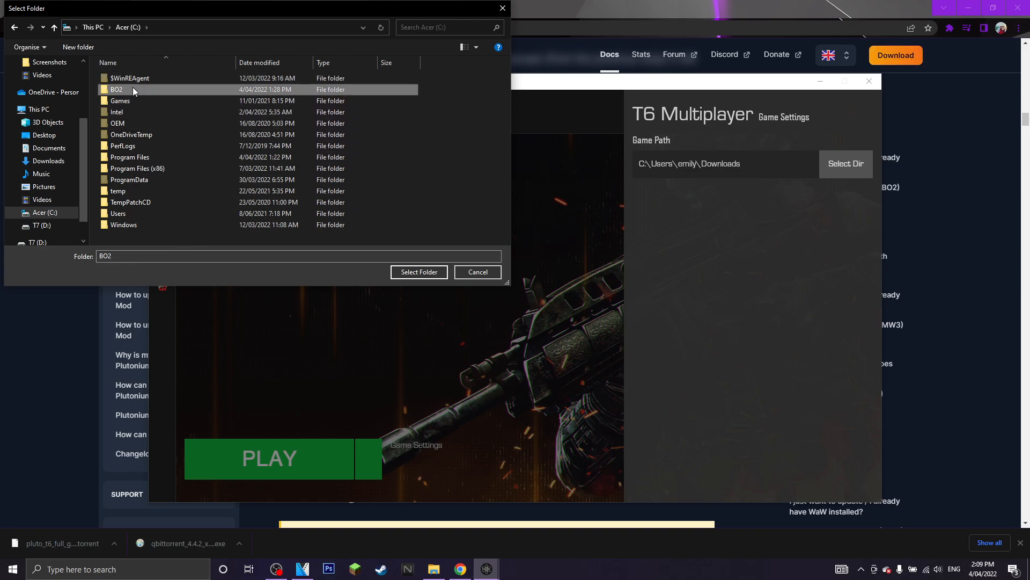
{"action": "double_click", "coordinate": [116, 89]}
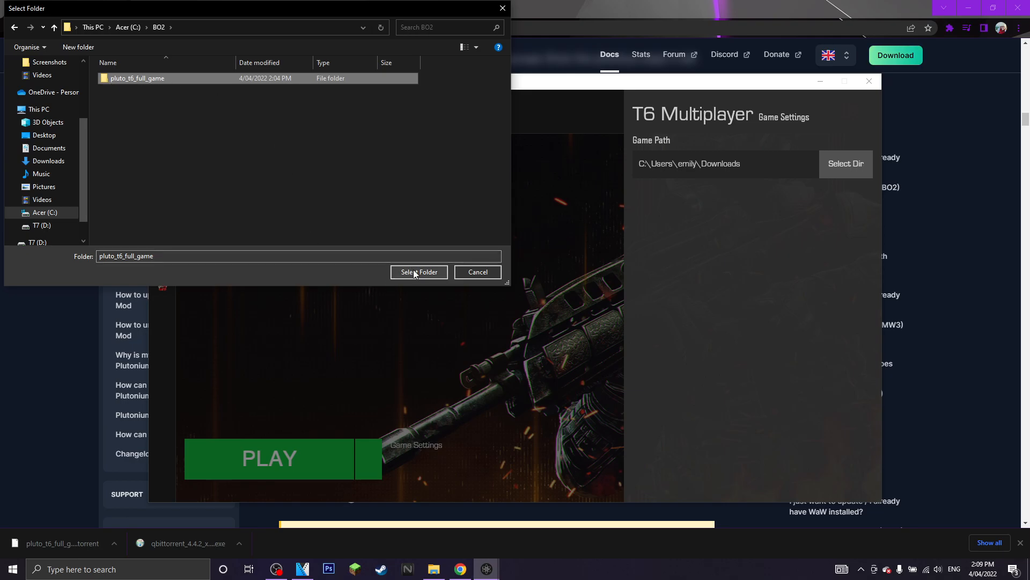
{"action": "left_click", "coordinate": [418, 271]}
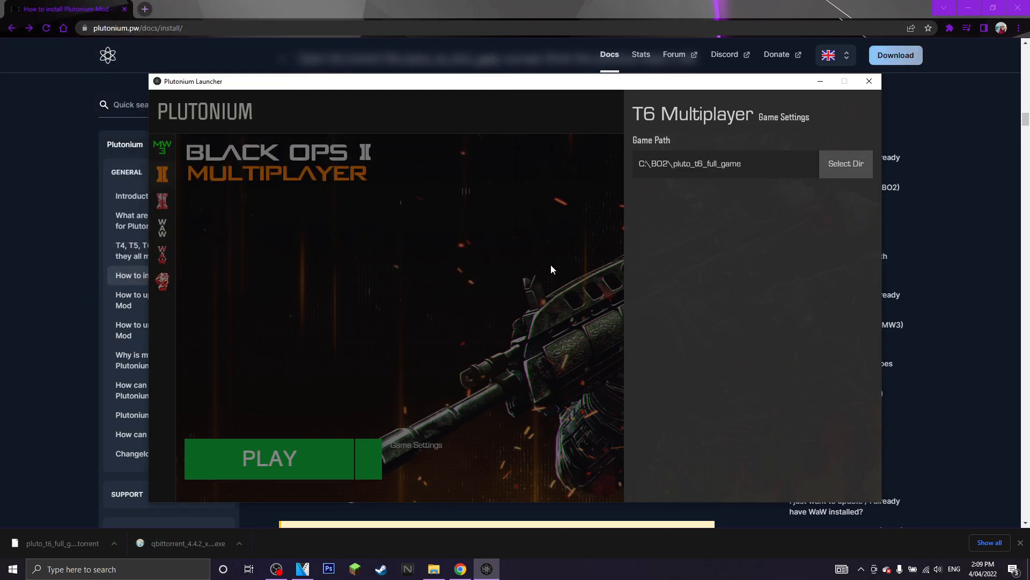
Step: Launch Black Ops II multiplayer from Plutonium and reach the main menu
{"action": "left_click", "coordinate": [269, 458]}
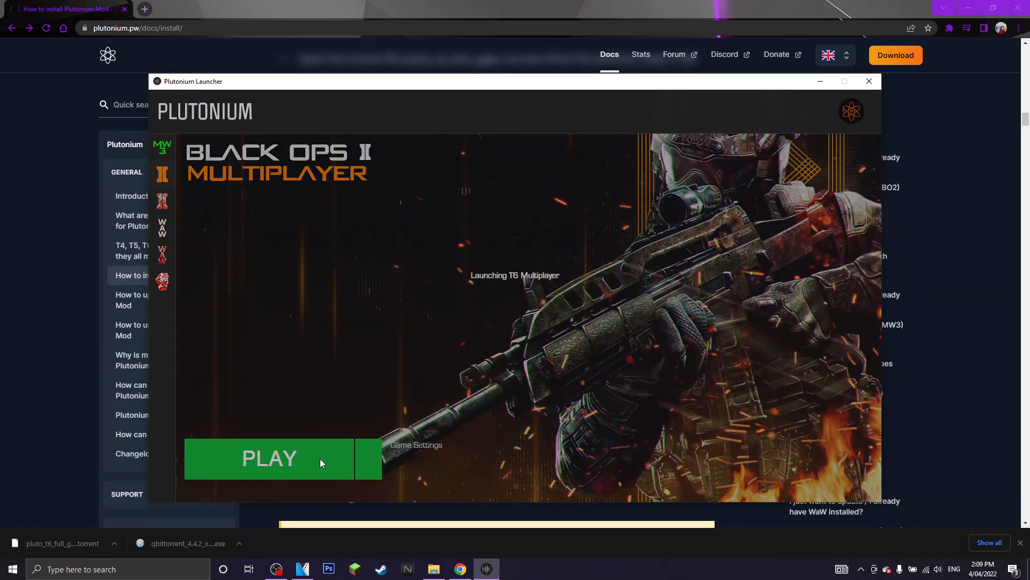
{"action": "left_click", "coordinate": [269, 457]}
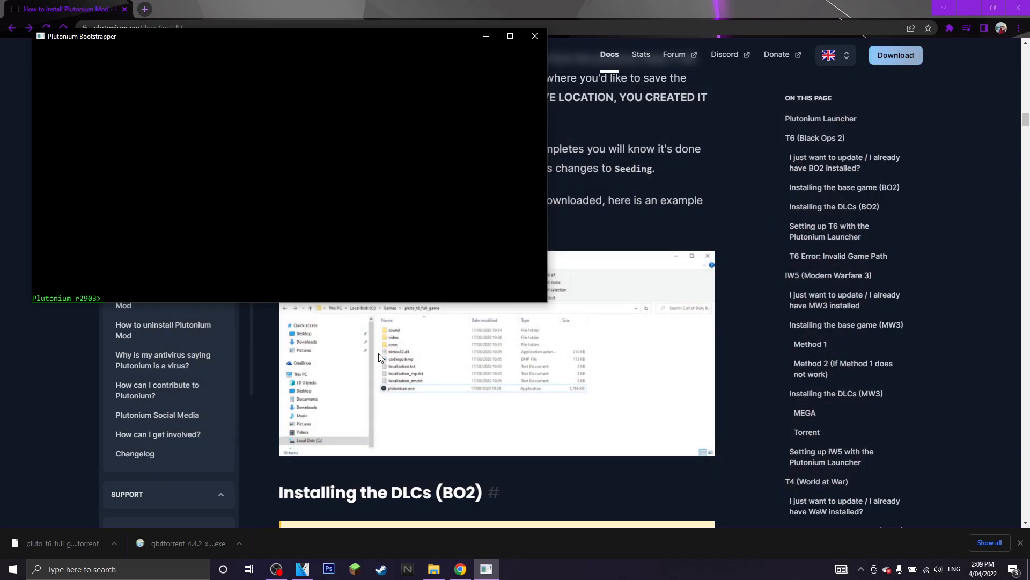
{"action": "left_click", "coordinate": [67, 298]}
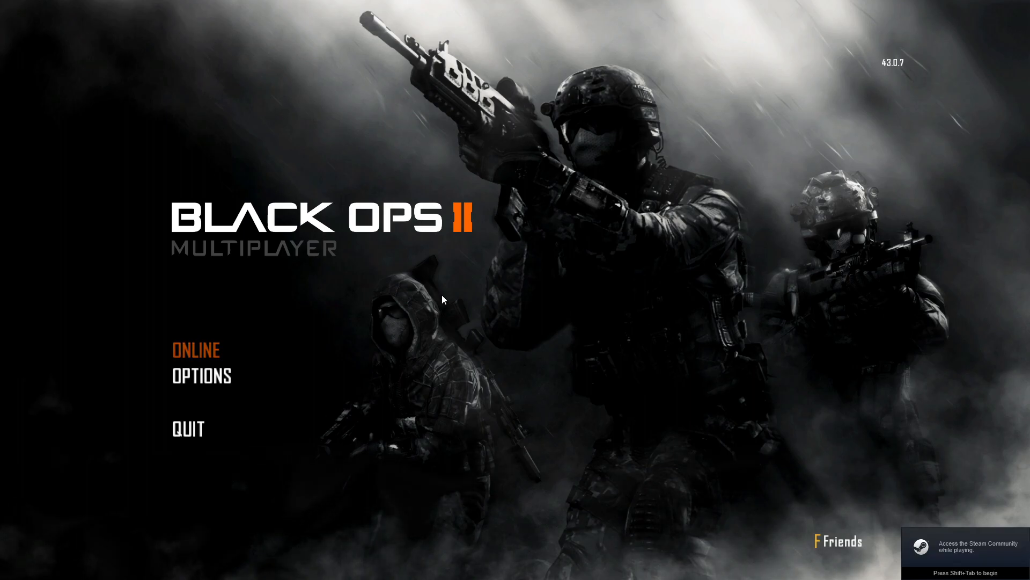
Step: Go online and run the unlockall console command until Unlock All Complete appears
{"action": "left_click", "coordinate": [195, 348]}
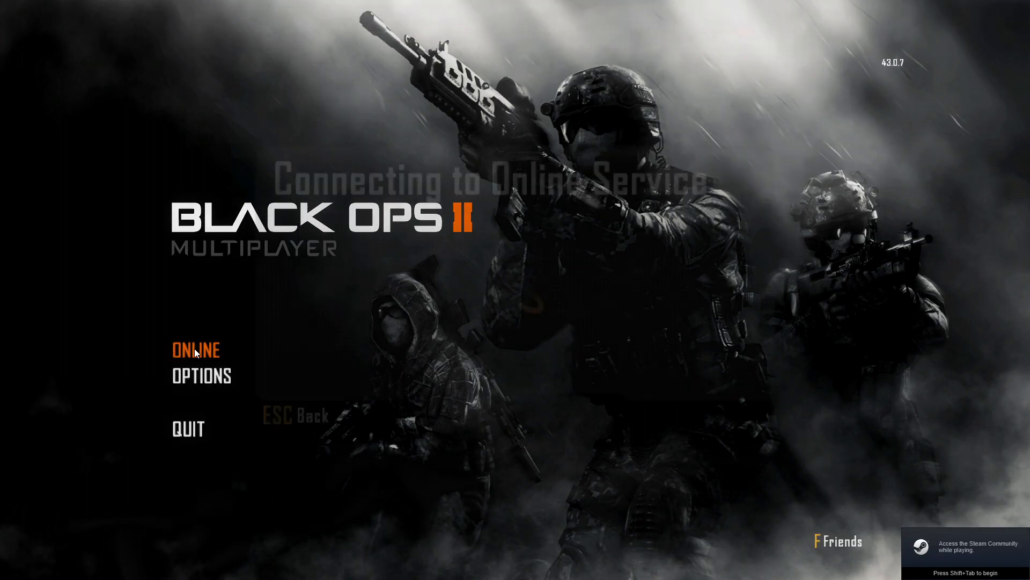
{"action": "left_click", "coordinate": [194, 349]}
{"action": "type", "text": "u"}
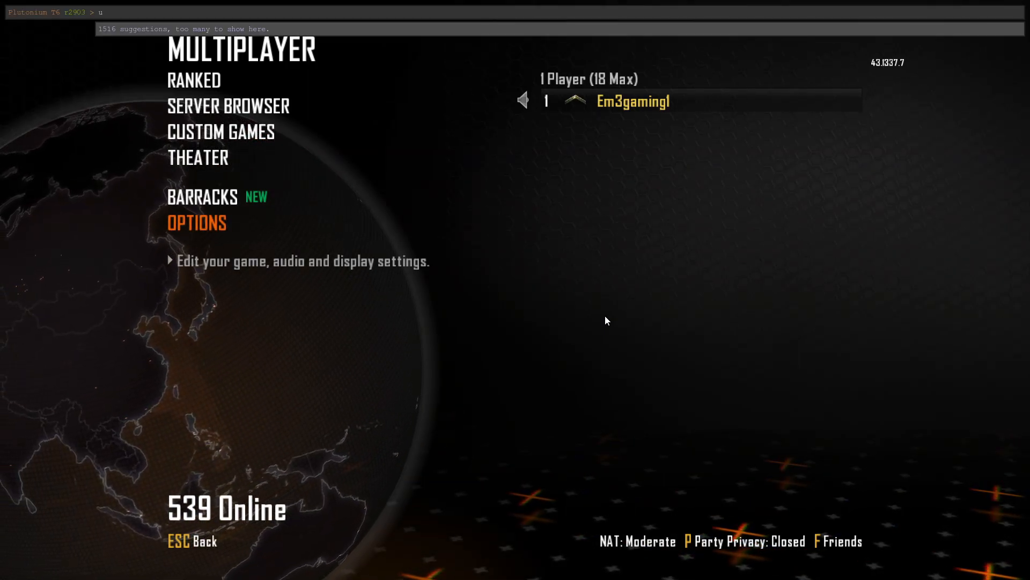
{"action": "type", "text": "nlockal"}
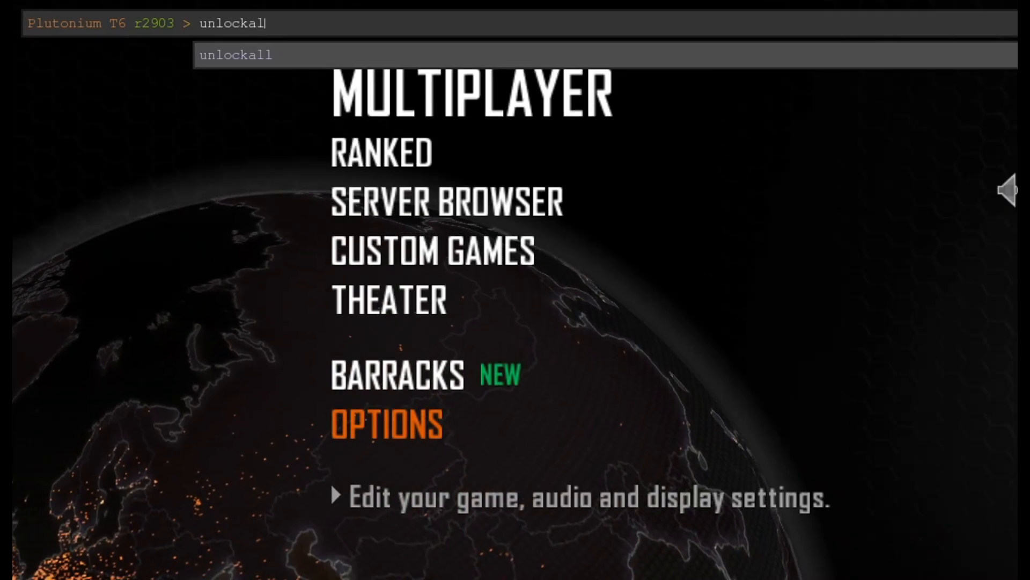
{"action": "key", "text": "enter"}
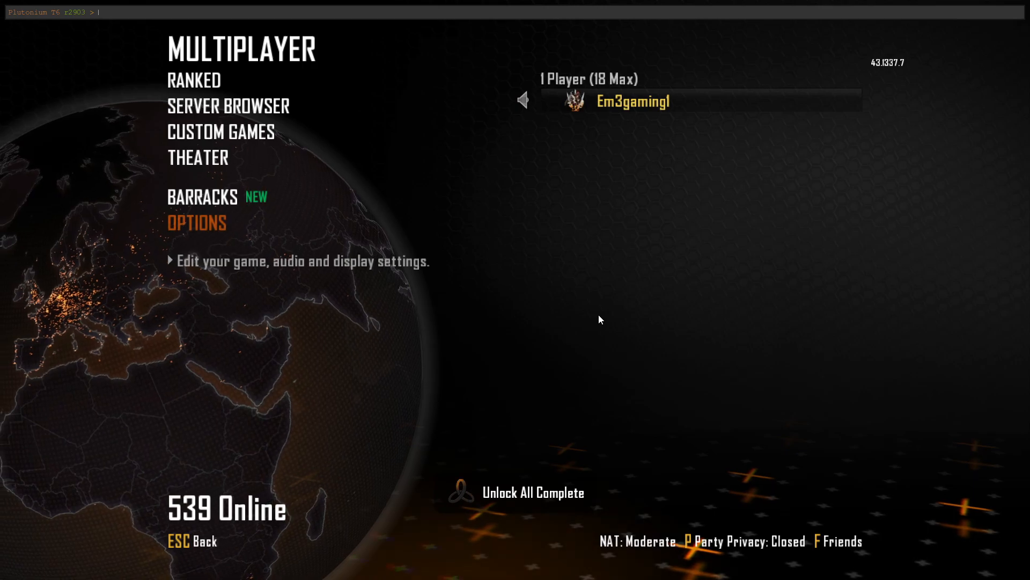
{"action": "mouse_move", "coordinate": [566, 533]}
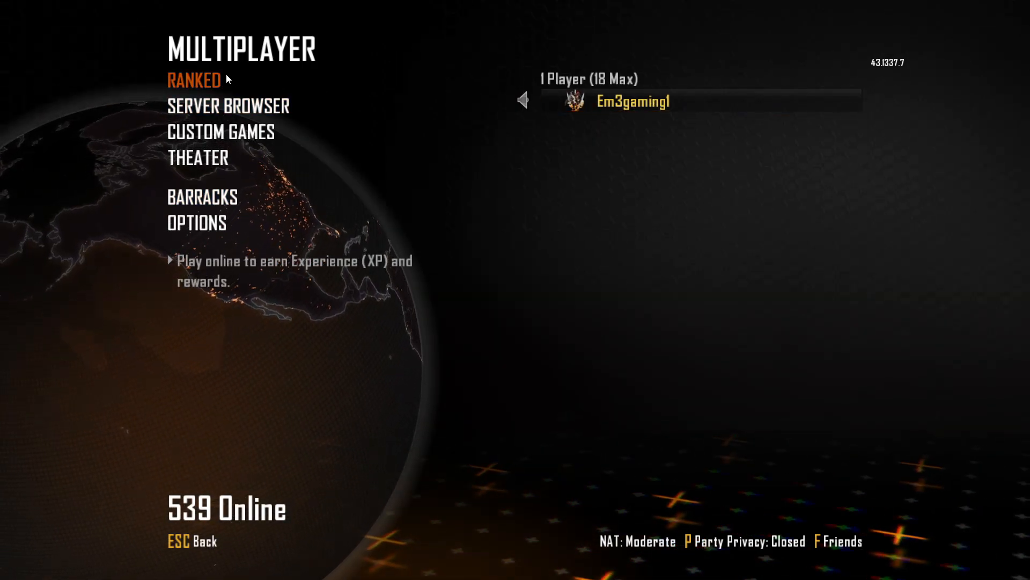
Step: In Ranked's Create a Class, browse the sniper and other weapon categories and the DLC2 and standard camos
{"action": "left_click", "coordinate": [194, 80]}
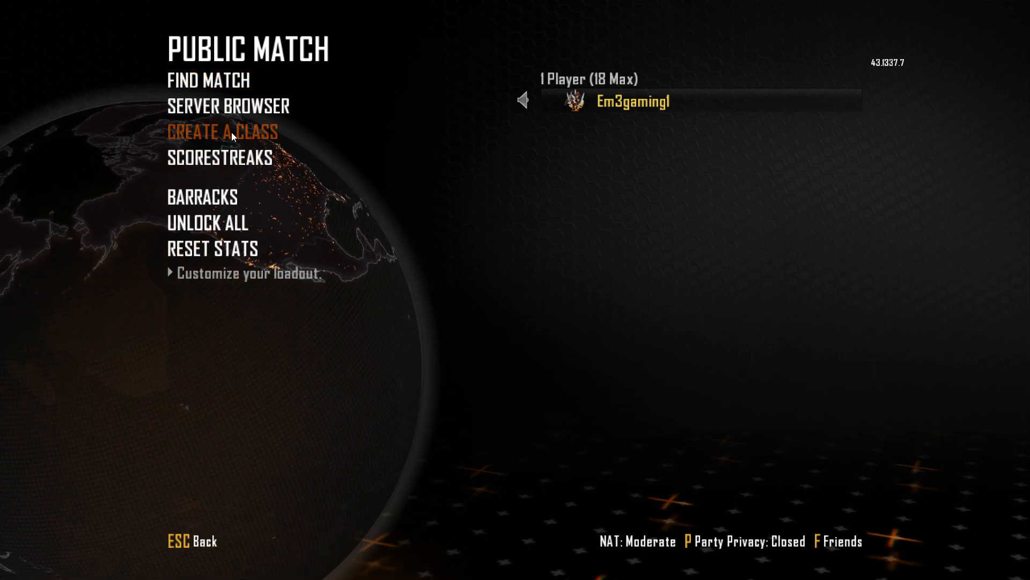
{"action": "left_click", "coordinate": [221, 131]}
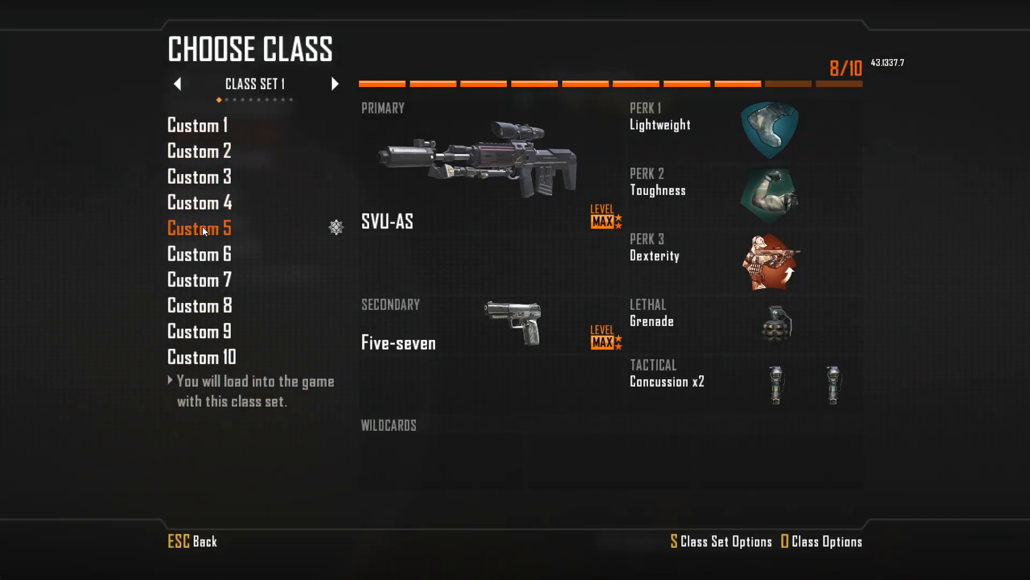
{"action": "left_click", "coordinate": [480, 164]}
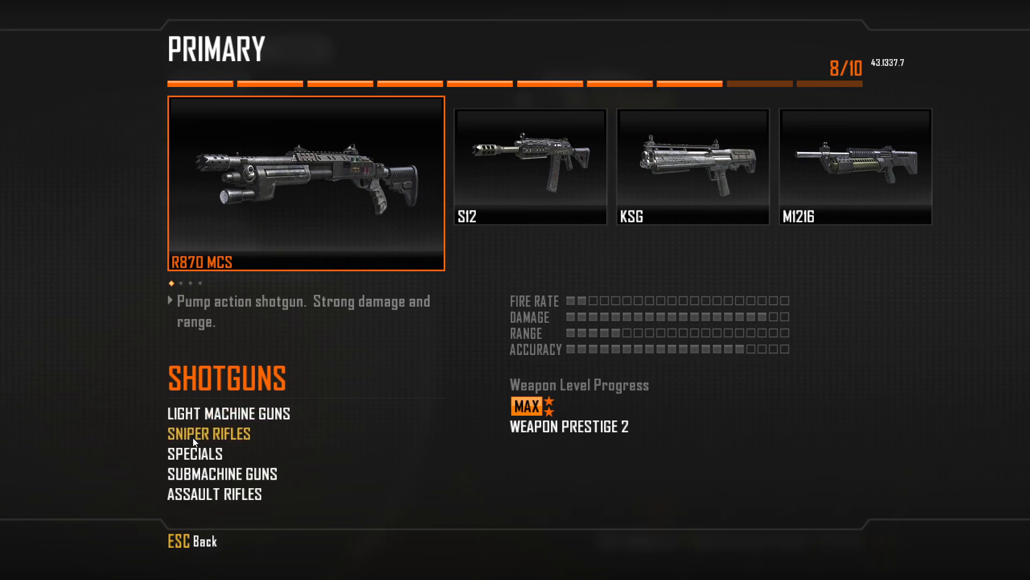
{"action": "left_click", "coordinate": [209, 433]}
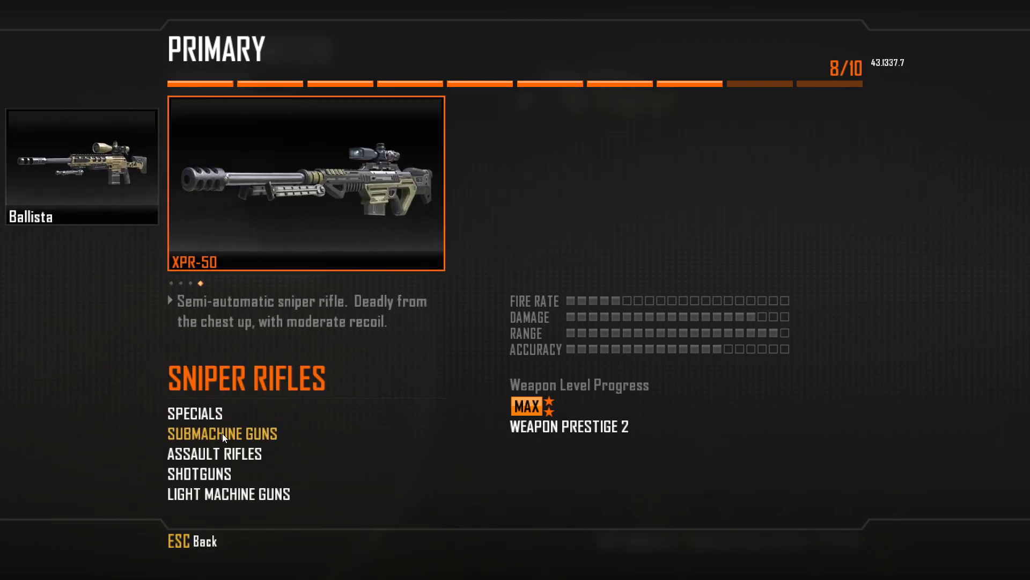
{"action": "left_click", "coordinate": [213, 454]}
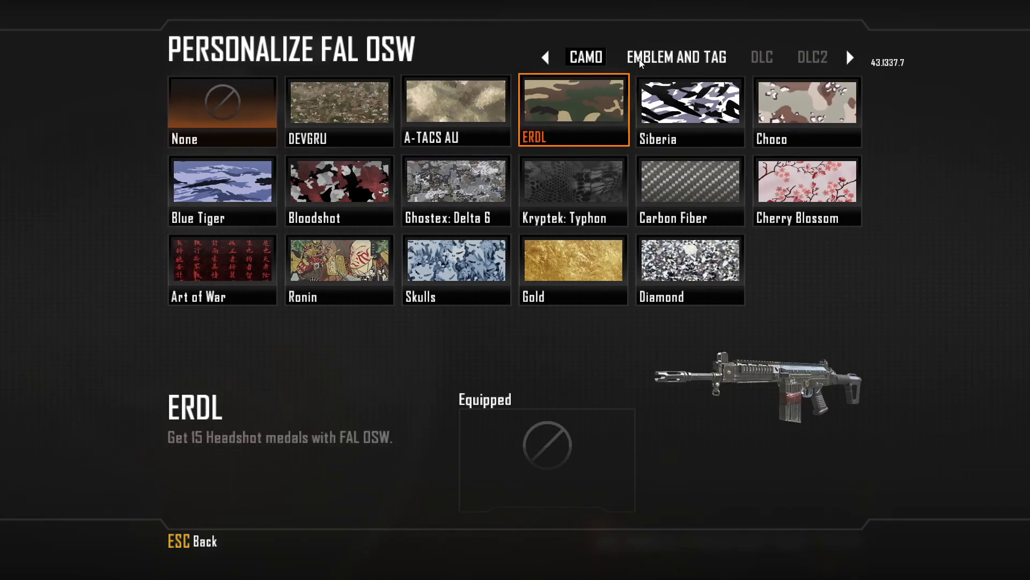
{"action": "left_click", "coordinate": [812, 58]}
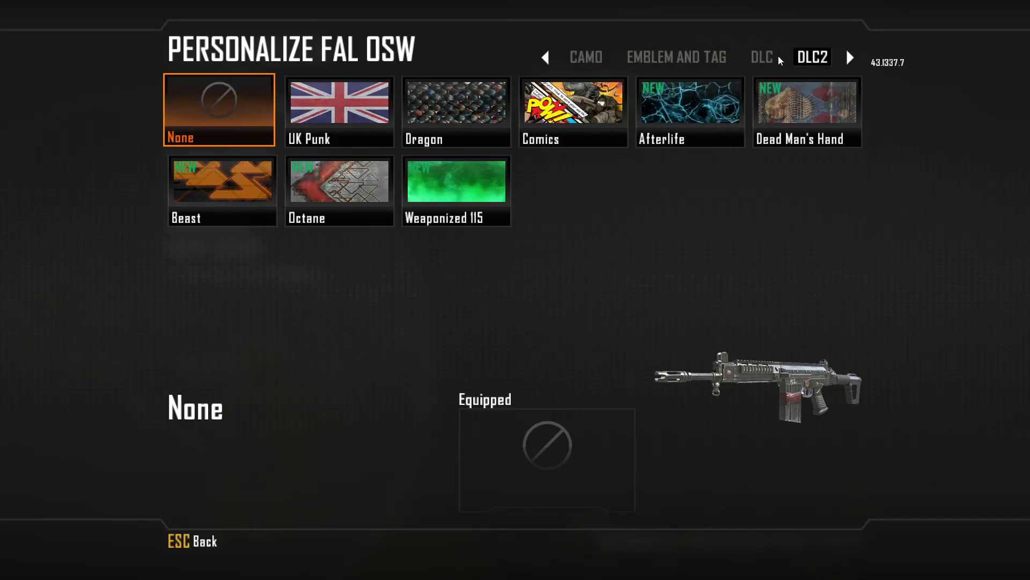
{"action": "left_click", "coordinate": [584, 58]}
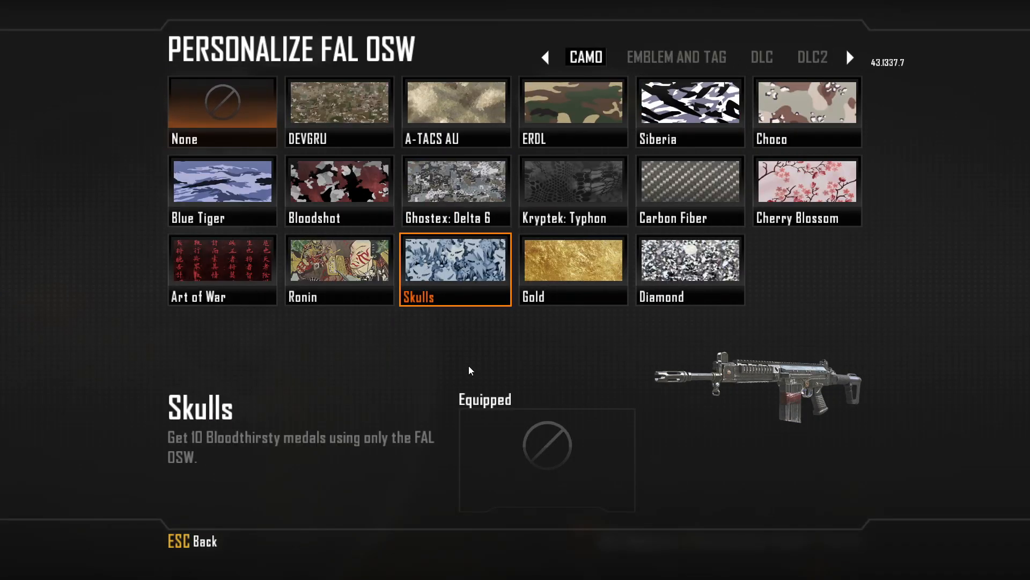
{"action": "key", "text": "Escape"}
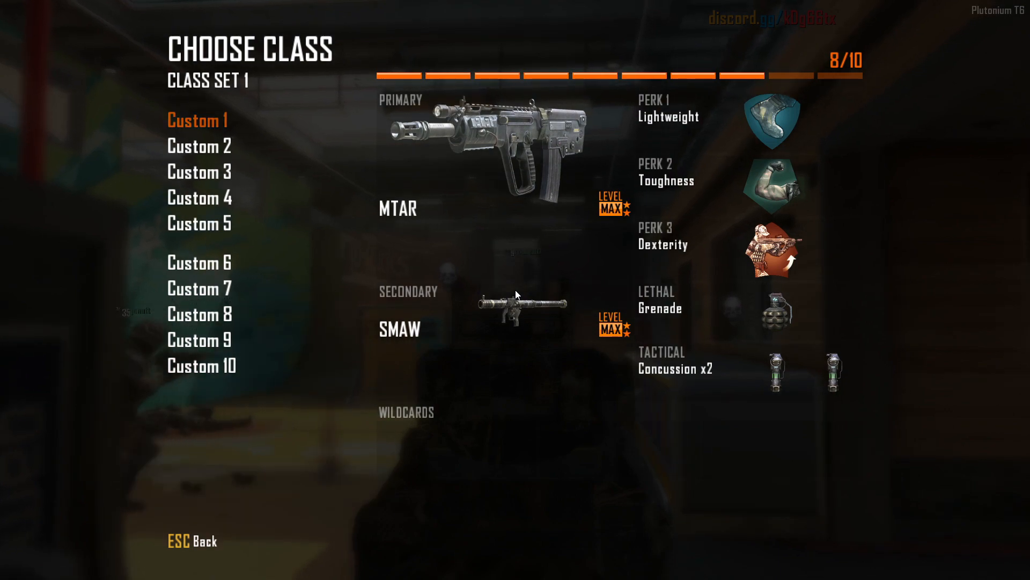
Step: Spawn with the chosen custom class and shoot enemy players in the live match
{"action": "key", "text": "Escape"}
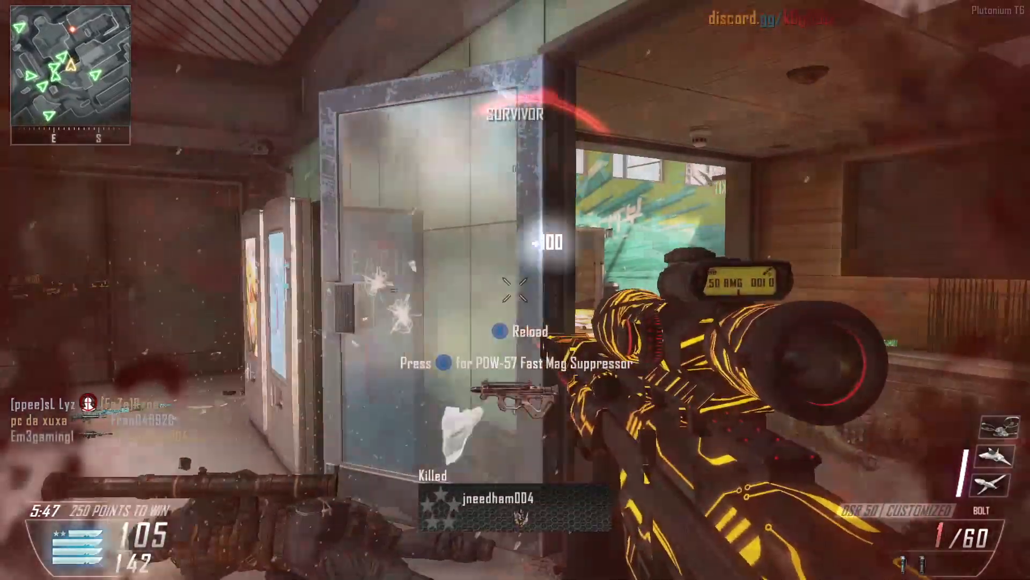
{"action": "left_click", "coordinate": [515, 290]}
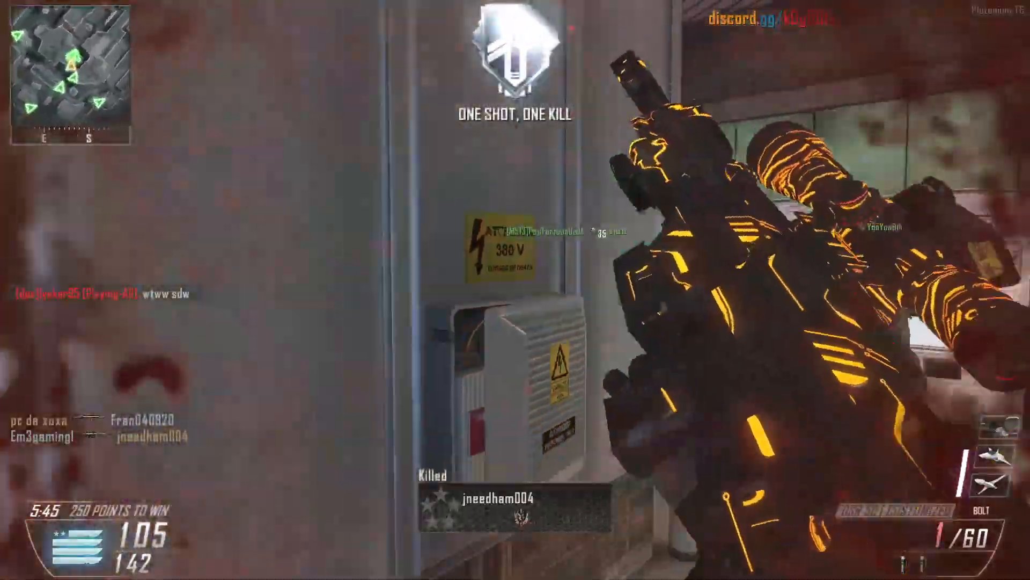